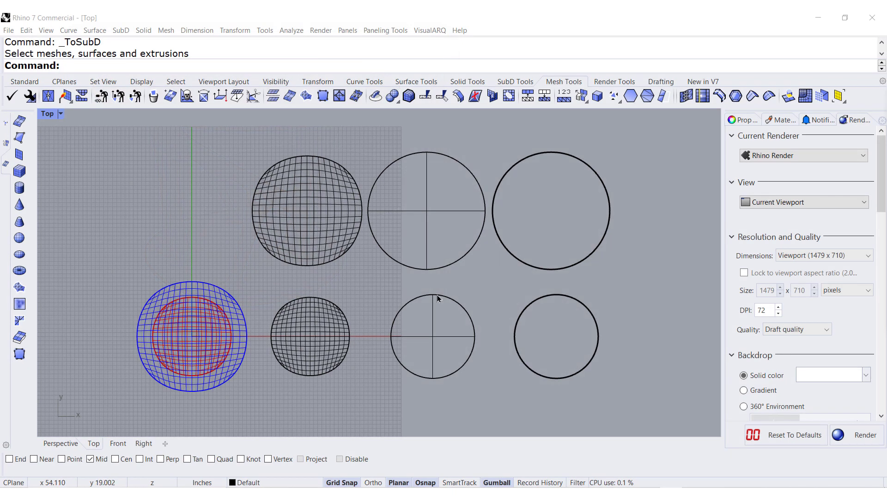
mouse_move(452, 298)
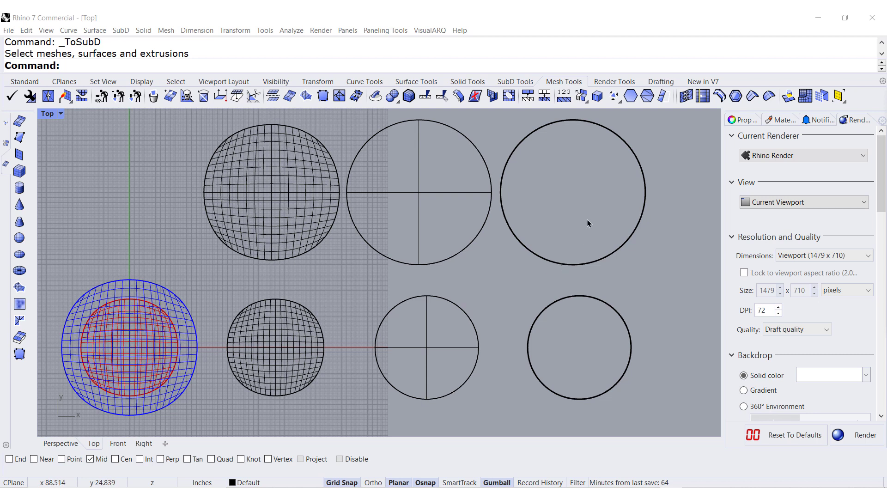
mouse_move(240, 193)
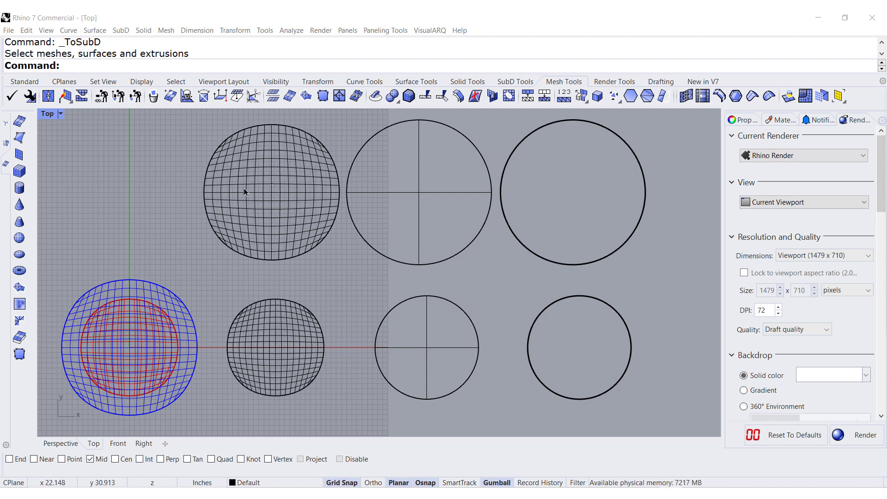
mouse_move(552, 263)
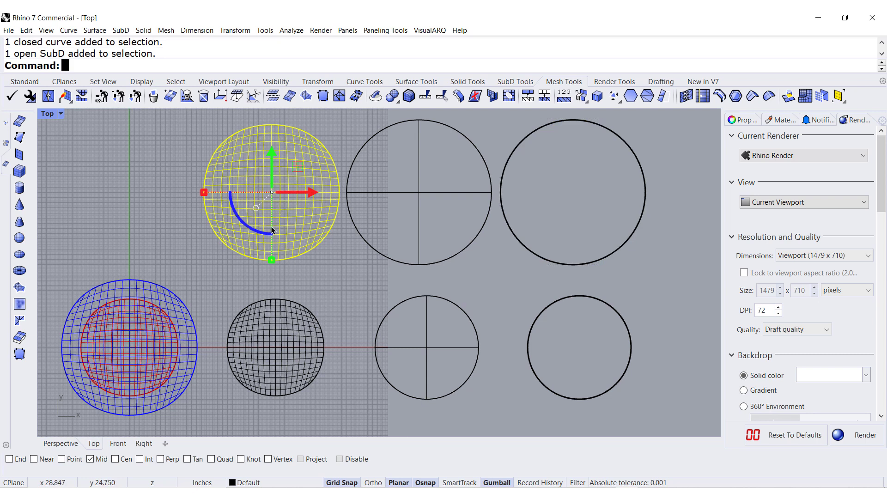
mouse_move(296, 220)
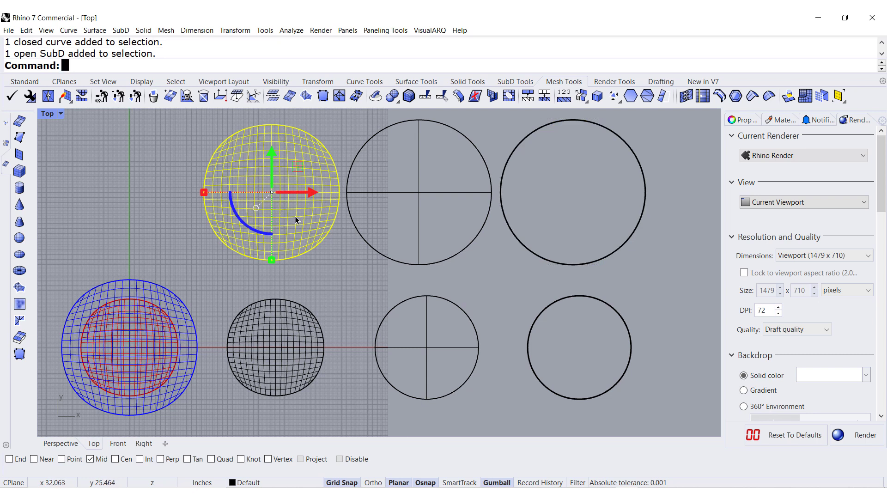
mouse_move(360, 288)
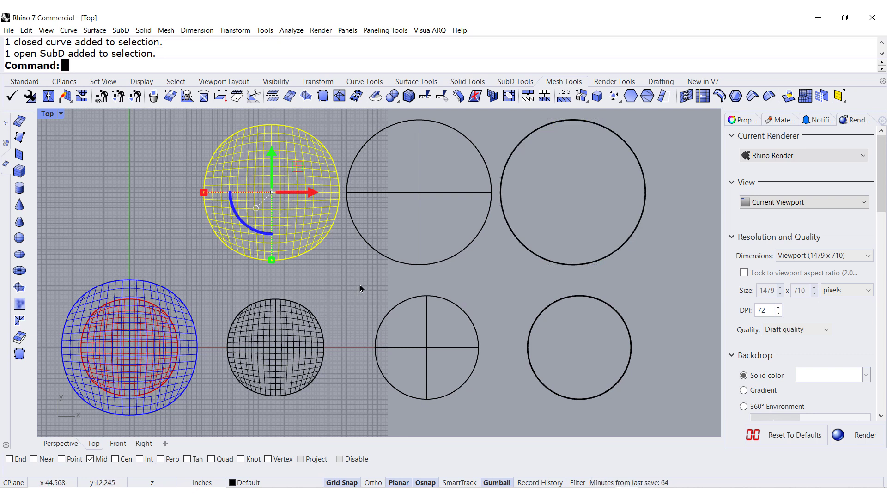
Step: Create a planar surface from the large right circle using Surface from planar curves
click(361, 288)
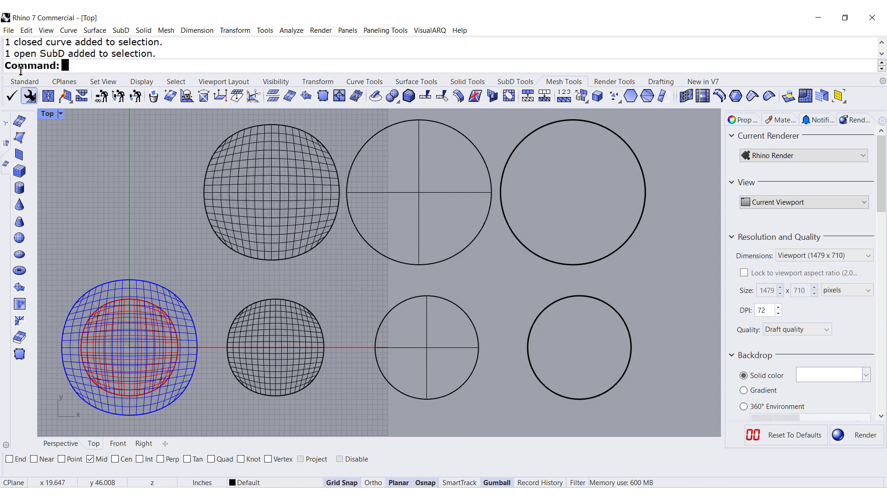
click(24, 82)
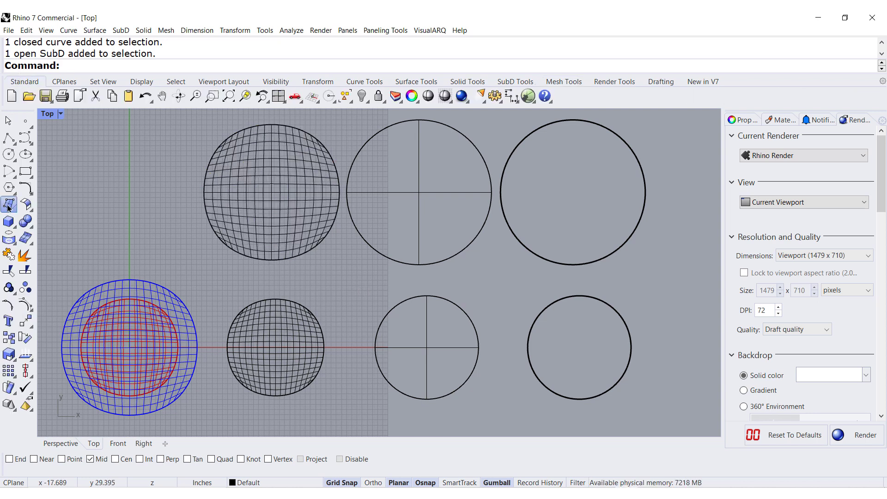
click(8, 203)
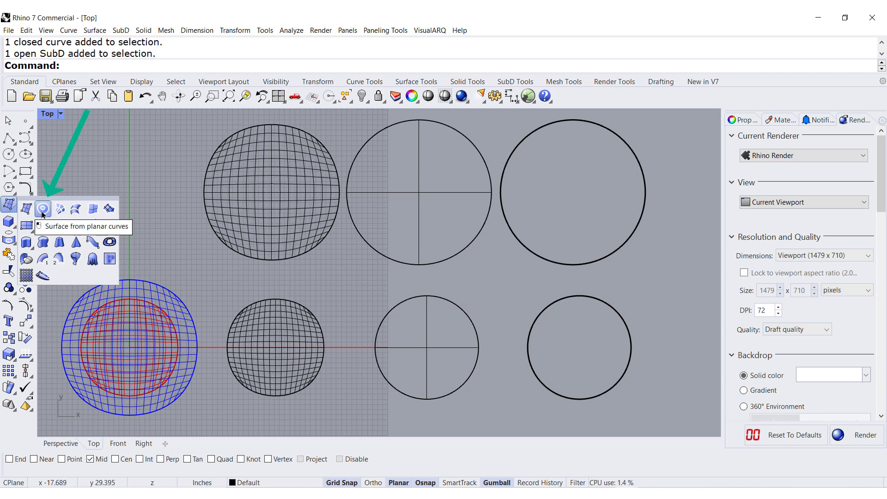
click(43, 209)
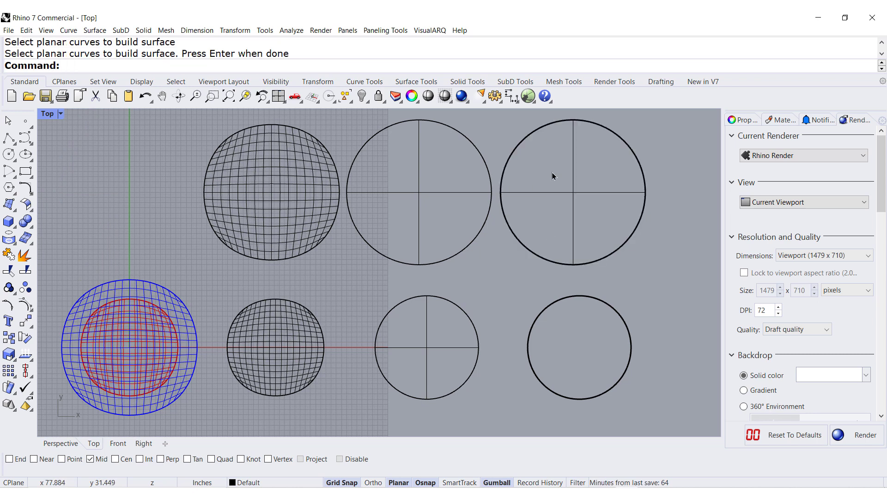
click(572, 191)
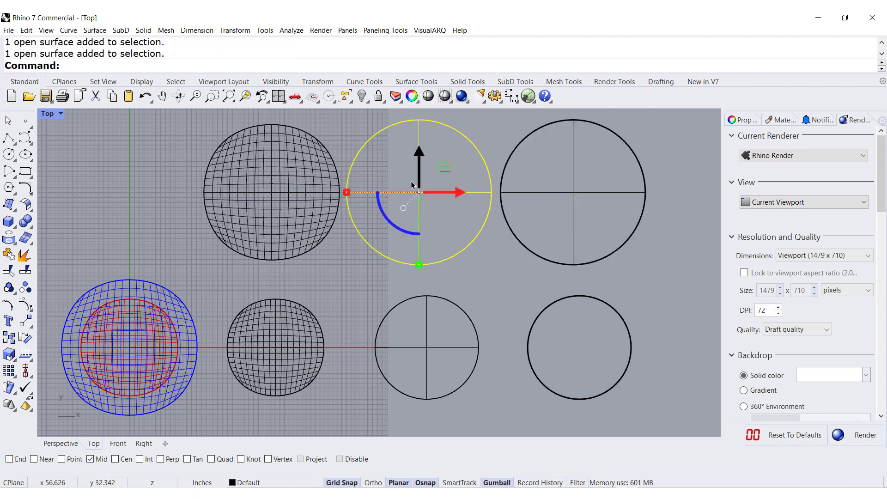
click(545, 203)
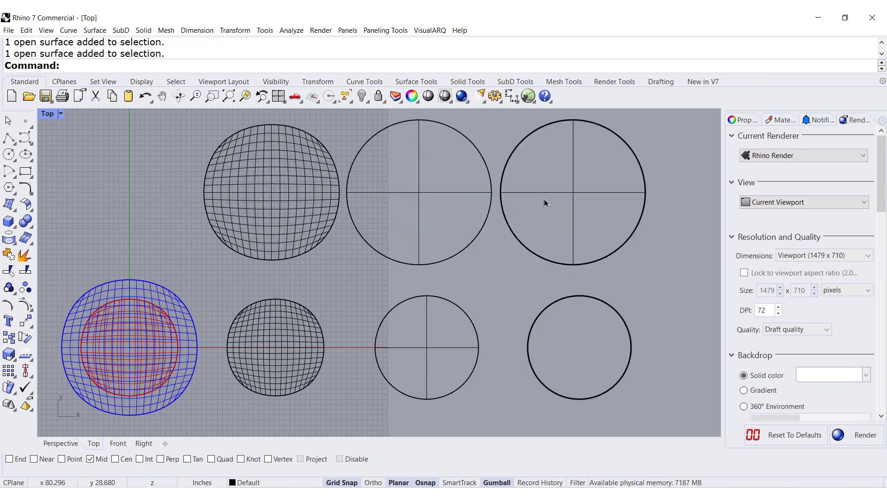
Step: Convert the selected top-right disc surface to a SubD with ToSubD
click(571, 192)
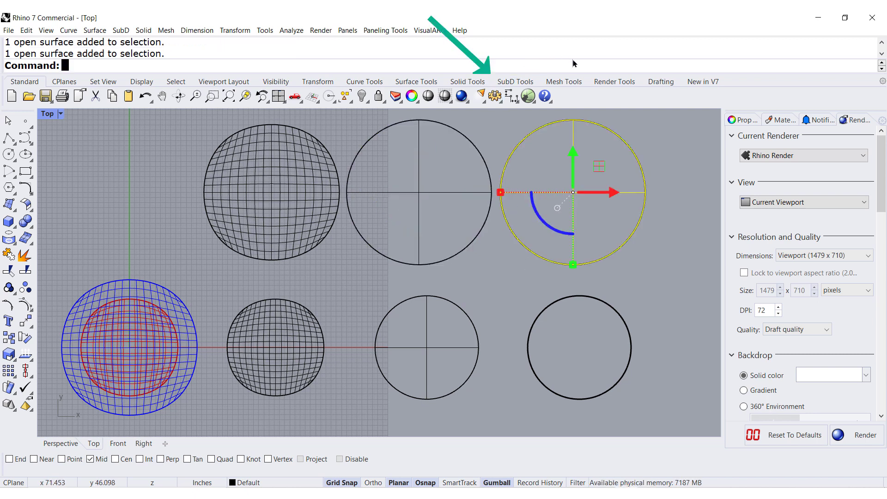
mouse_move(514, 81)
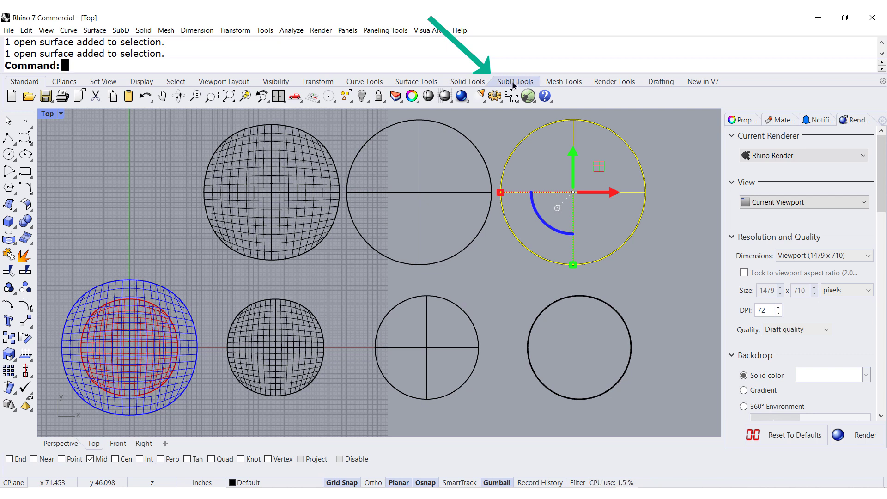
click(515, 81)
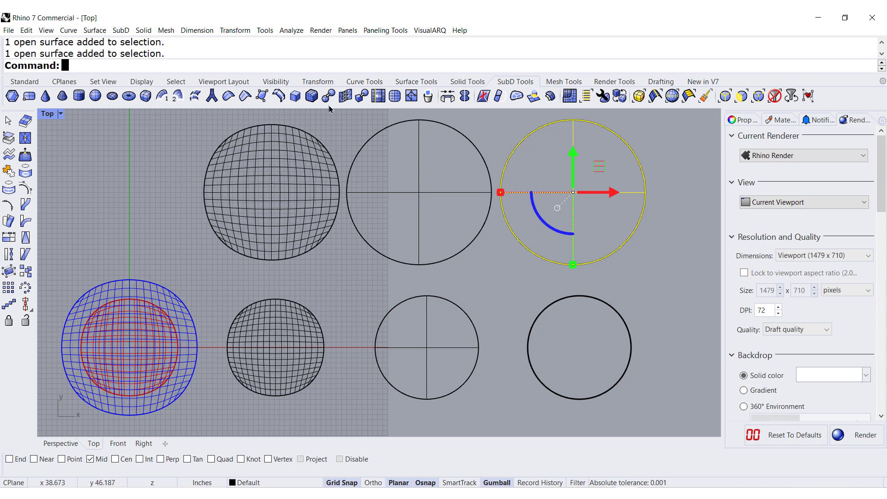
mouse_move(360, 95)
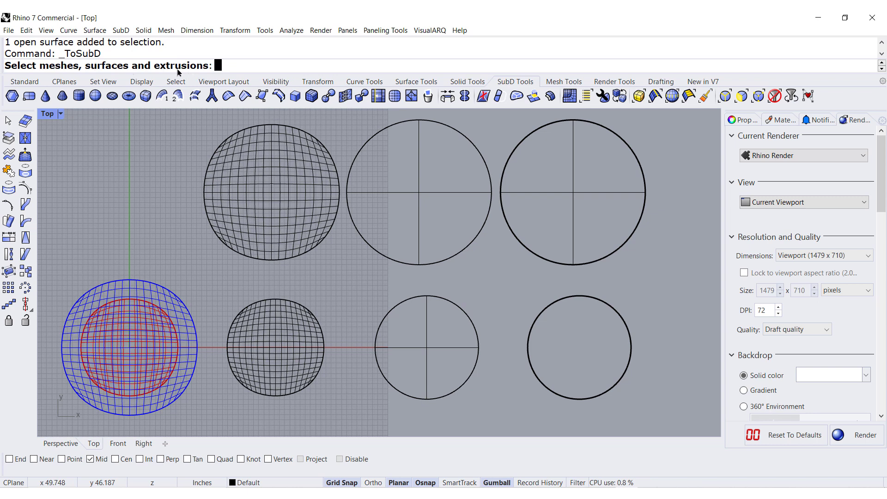
mouse_move(538, 195)
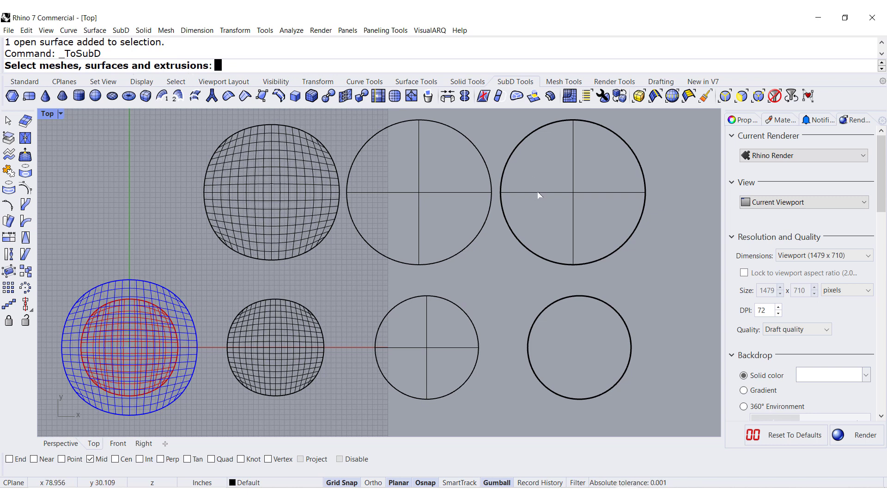
click(570, 193)
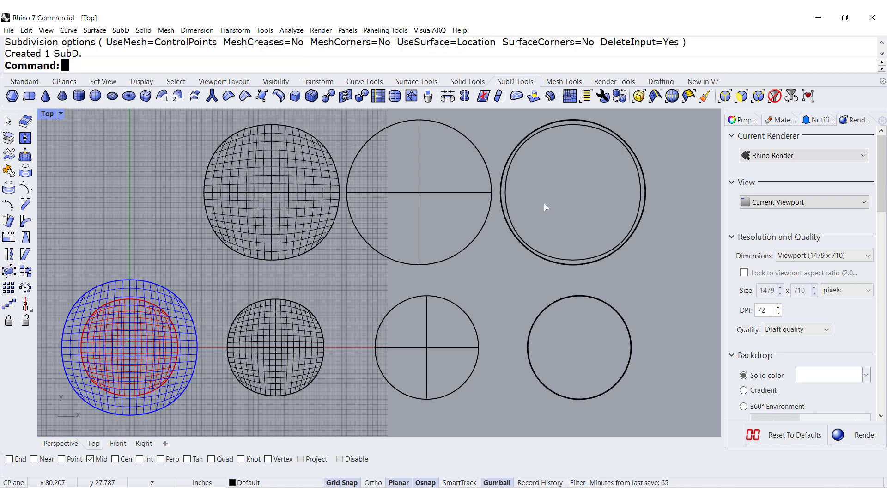
mouse_move(577, 225)
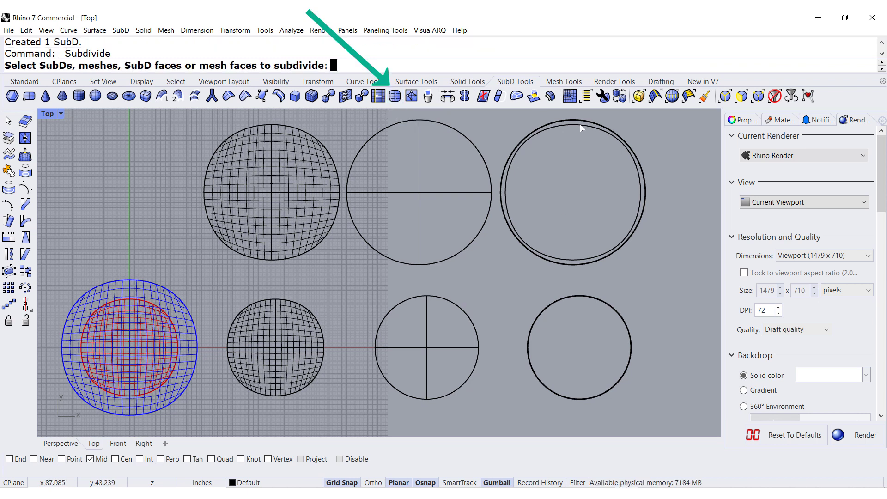
Step: Subdivide the top-right SubD disc into a denser face grid
key(Return)
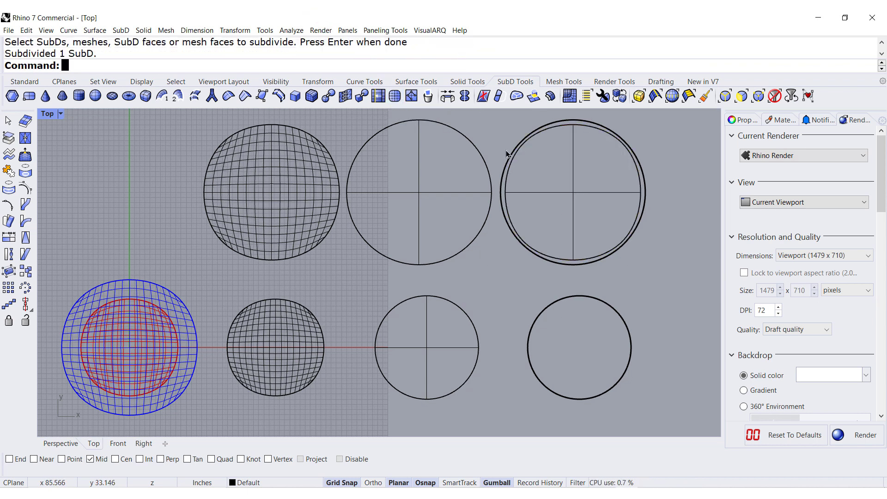
click(571, 189)
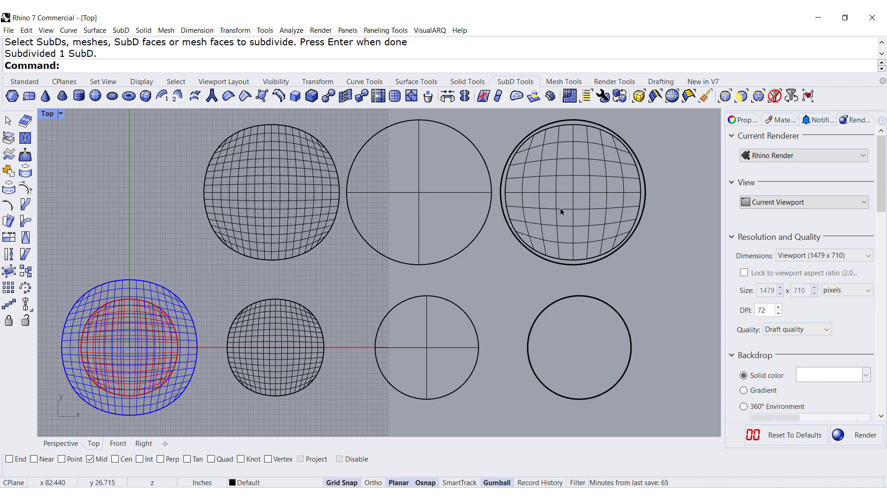
mouse_move(394, 95)
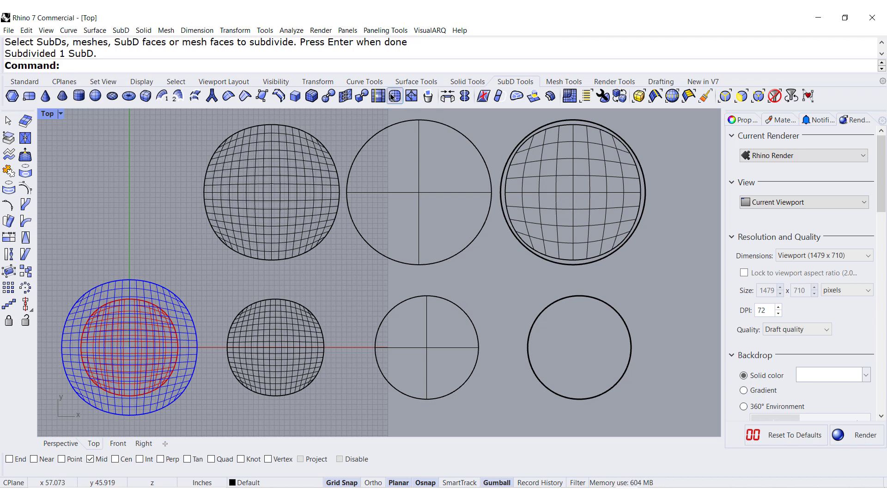
click(572, 192)
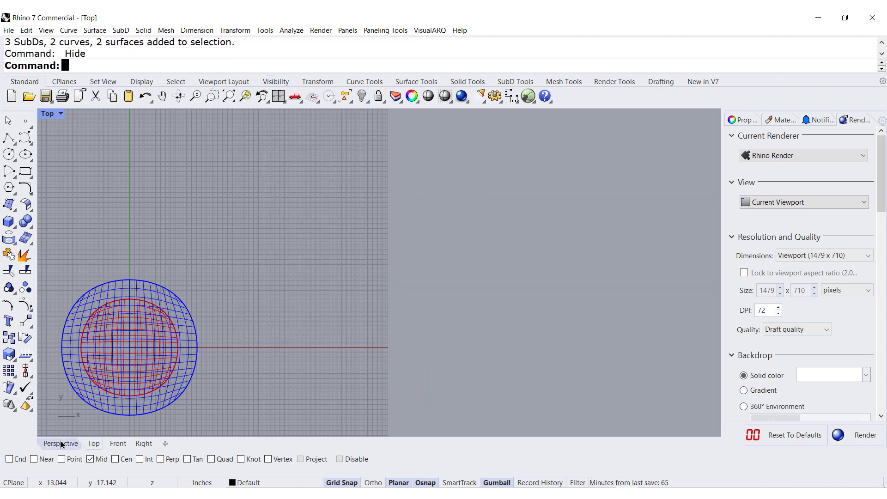
Step: Switch to perspective and hide the upper and lower blue SubD shells
click(61, 442)
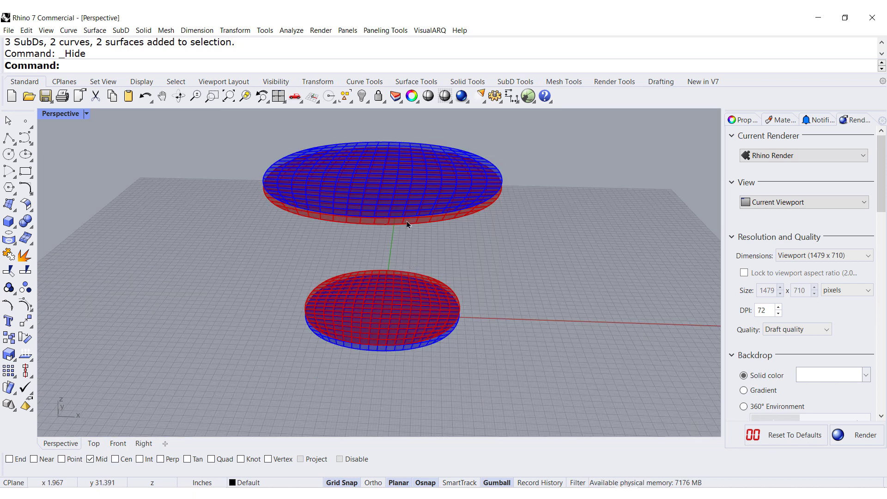
mouse_move(427, 217)
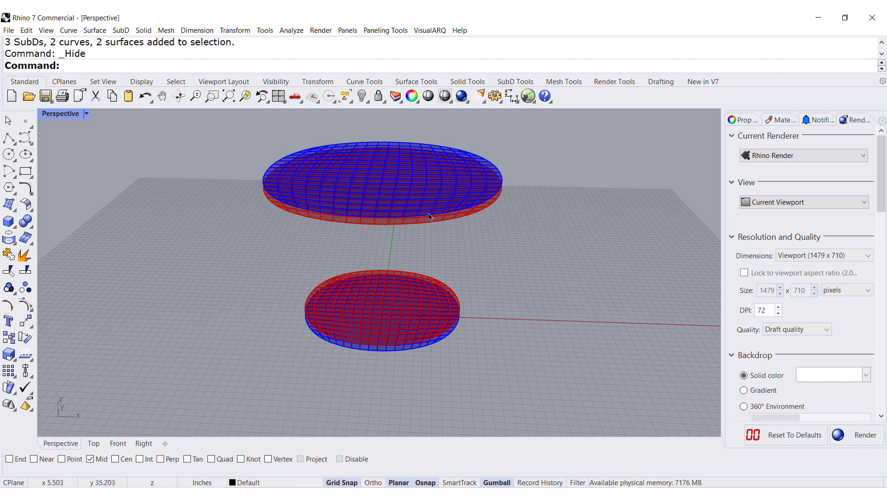
click(381, 181)
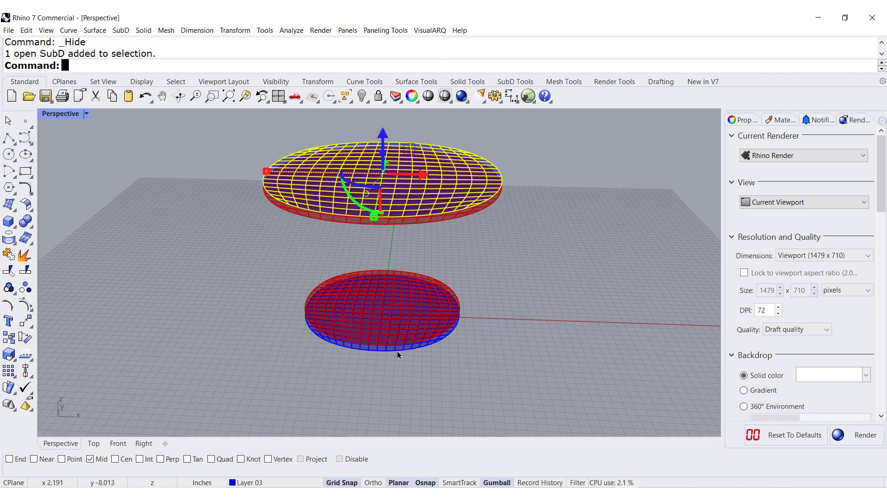
click(381, 311)
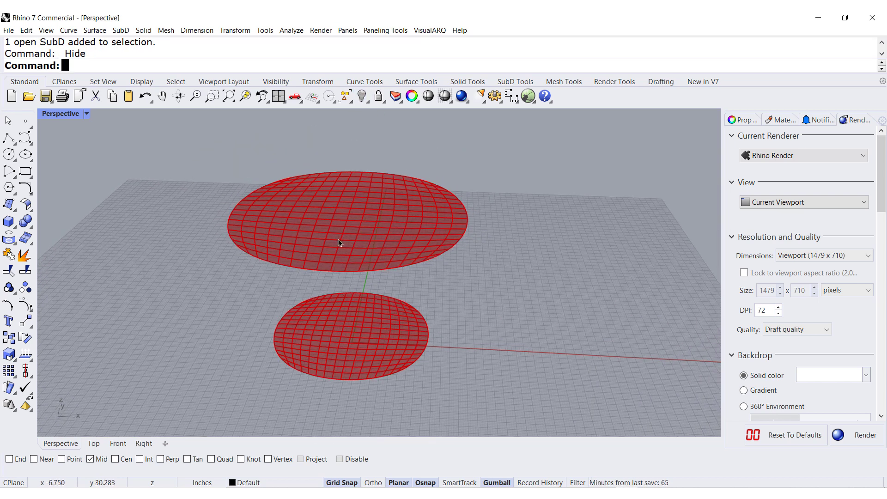
click(515, 81)
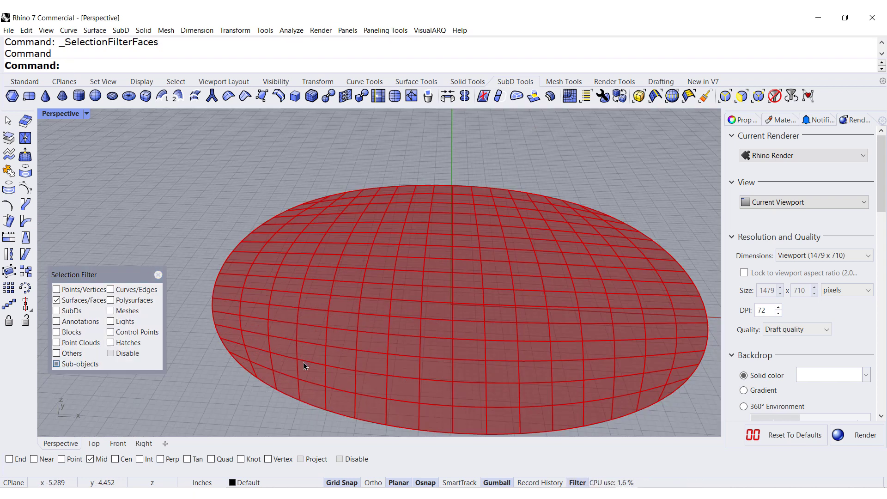
mouse_move(427, 95)
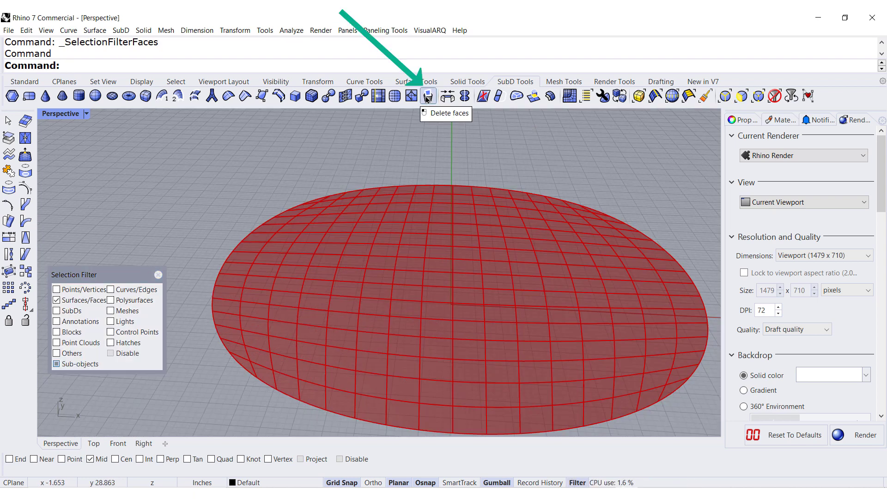
Step: Delete a patch of faces on the lower disc to open a rectangular hole
click(427, 96)
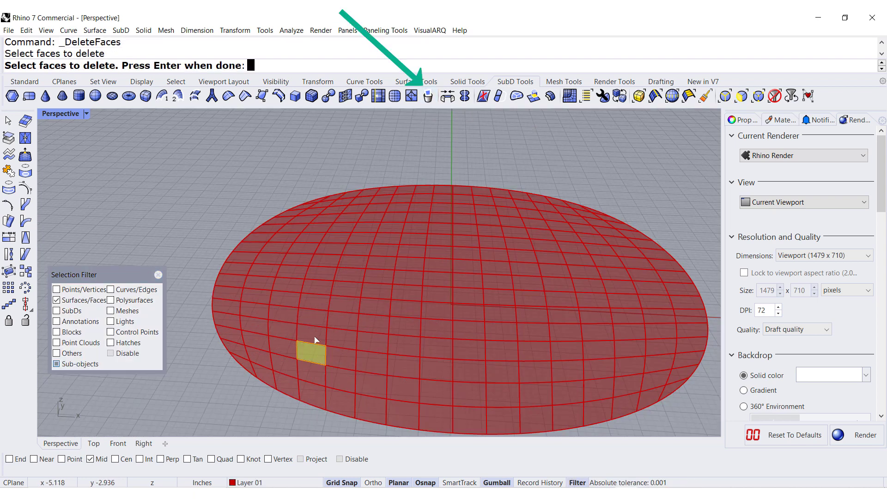
click(337, 360)
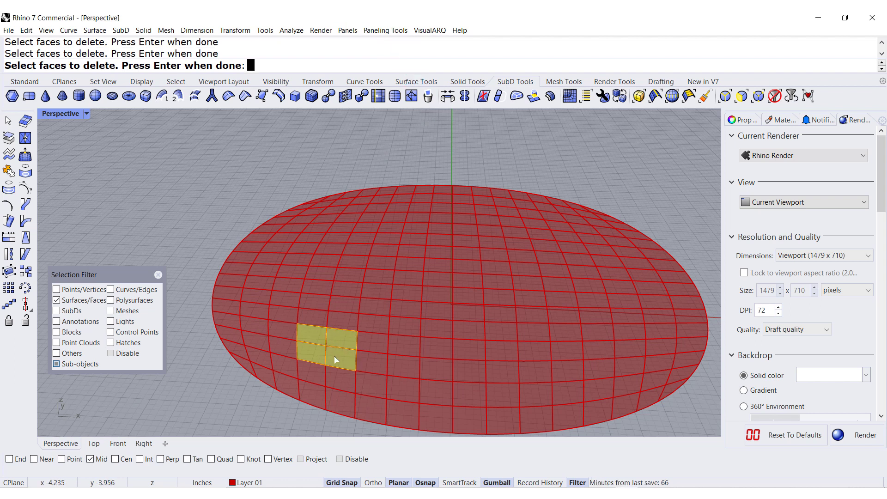
mouse_move(333, 362)
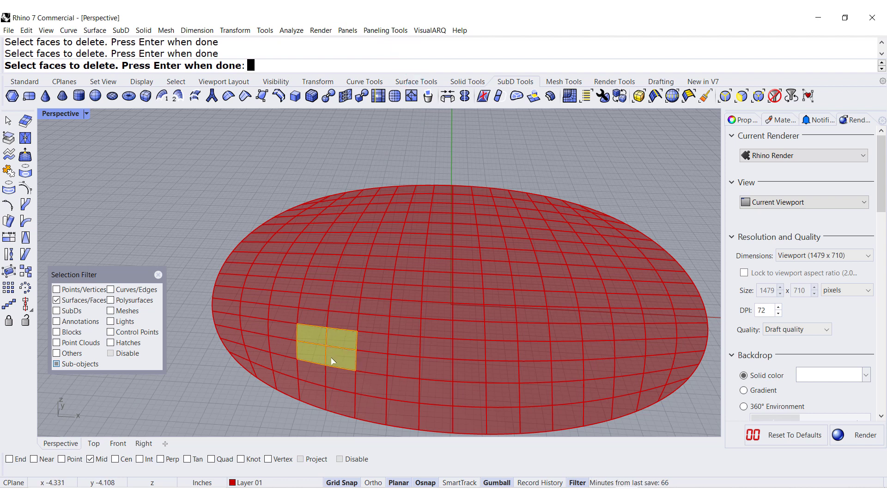
click(373, 351)
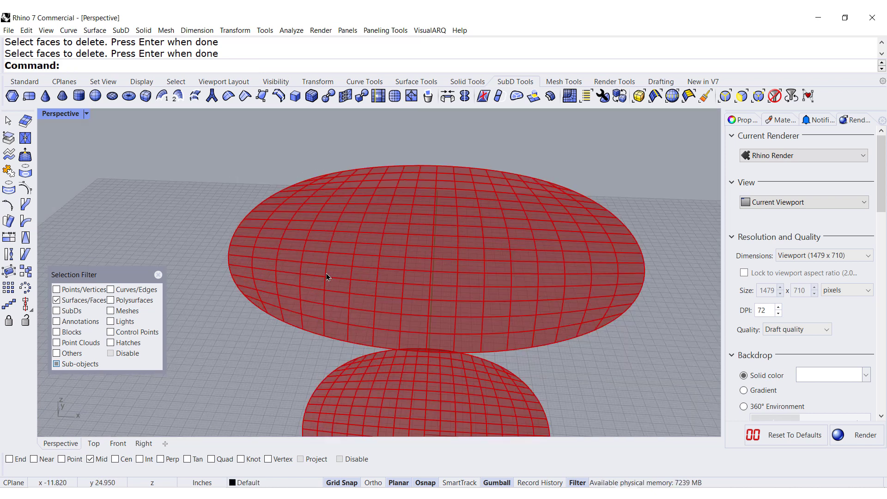
Step: Delete two face patches on the upper disc to open two more holes
click(291, 246)
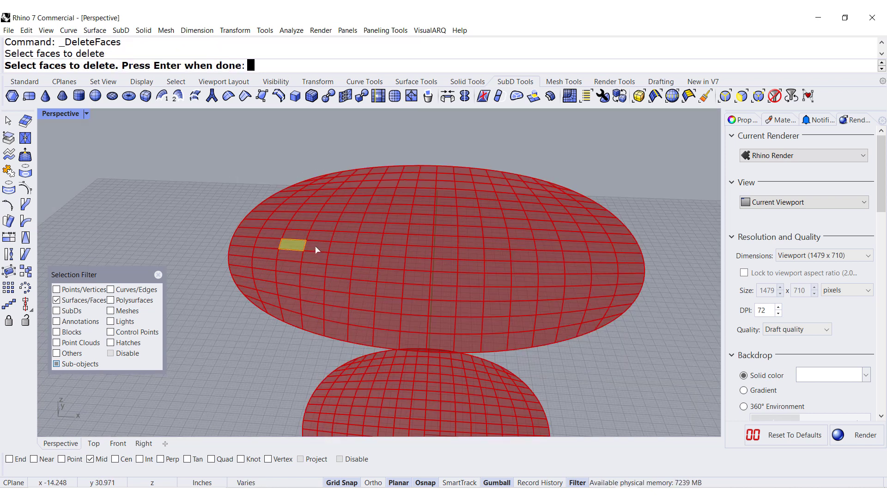
click(315, 263)
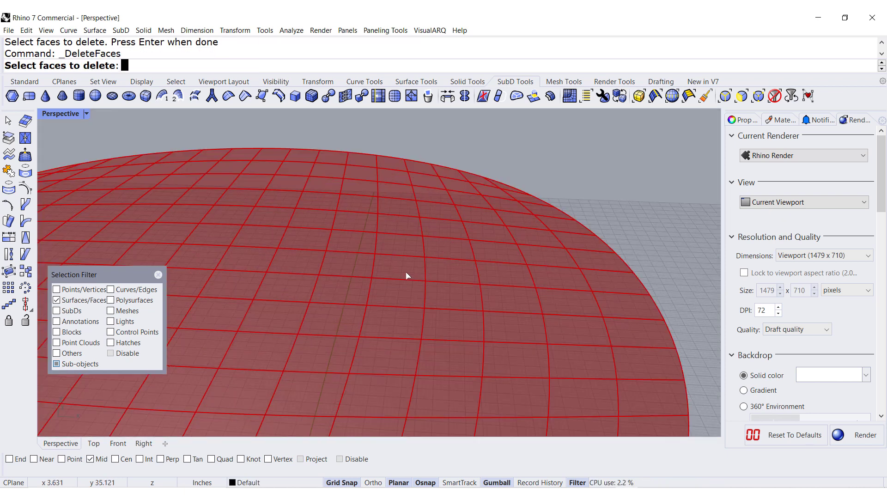
click(452, 306)
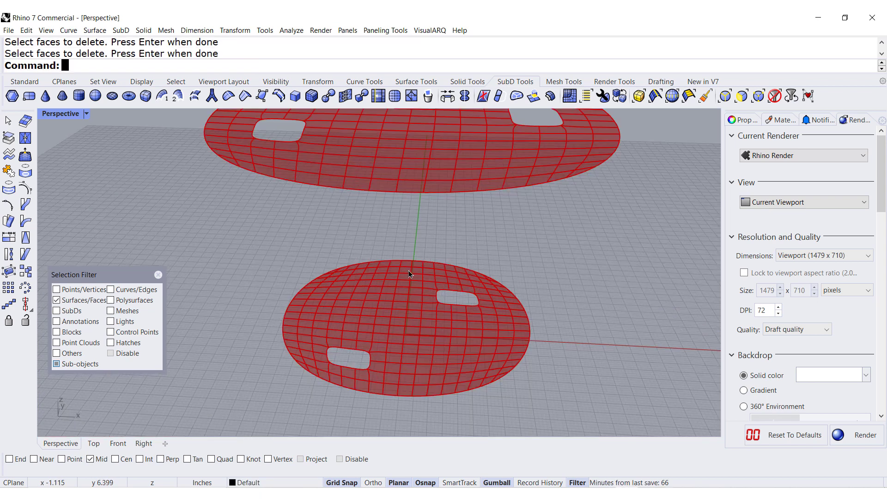
mouse_move(447, 95)
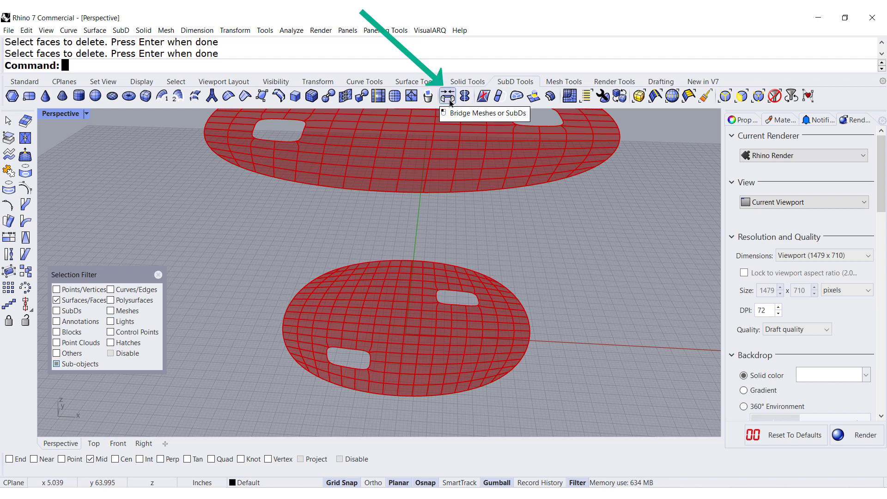
Step: Bridge the lower and upper hole rims into a curved leg with 7 segments
click(447, 95)
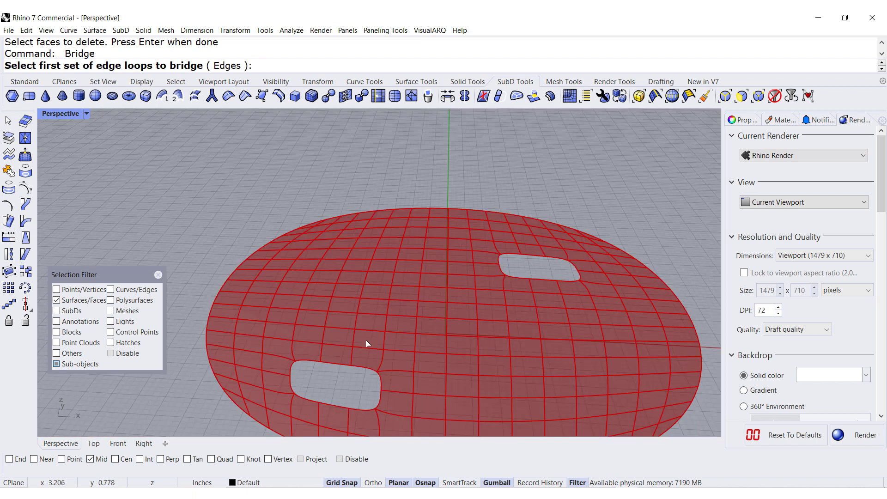
click(333, 367)
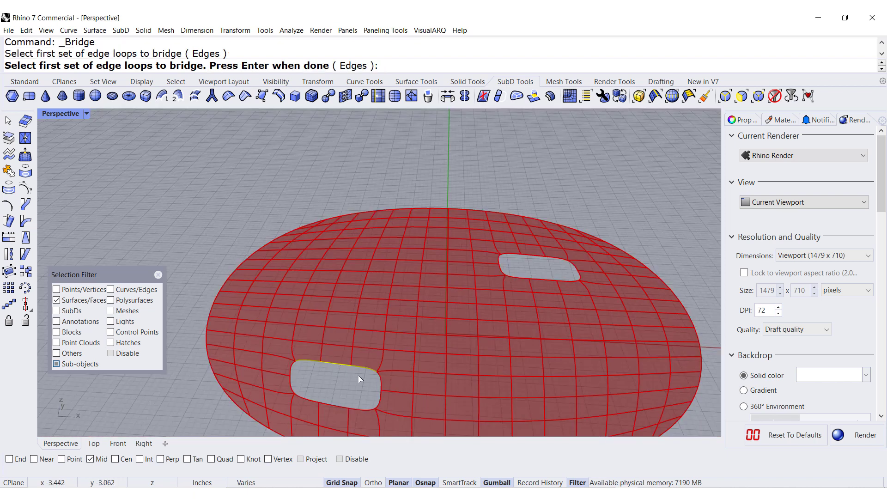
click(374, 390)
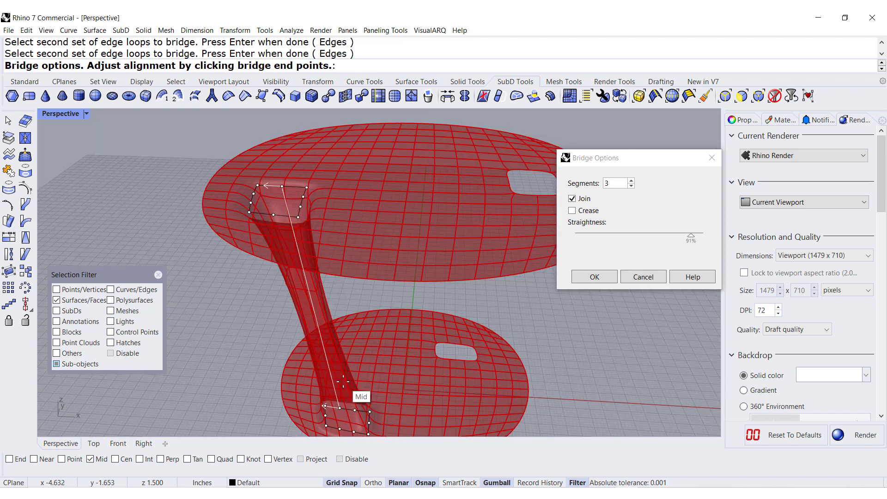
click(614, 183)
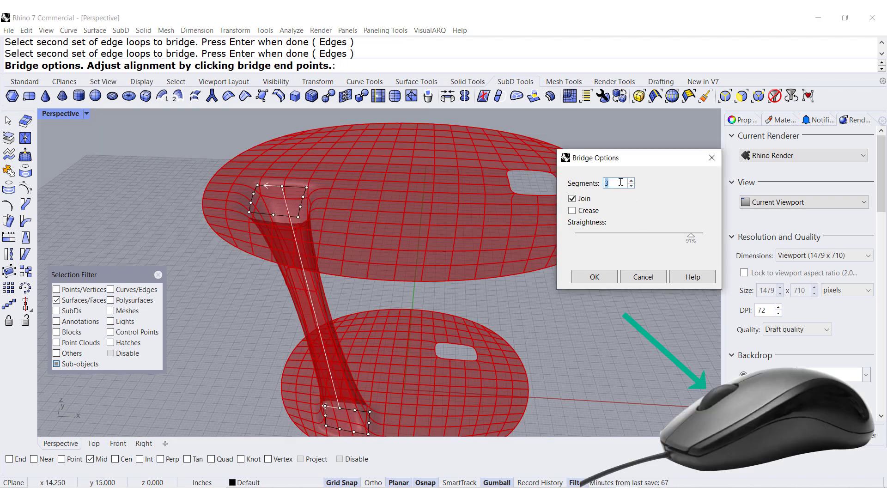
click(631, 180)
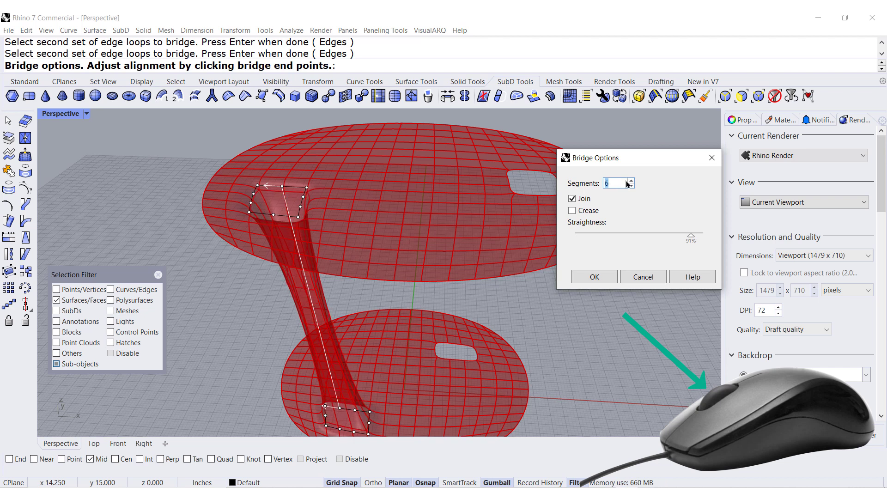
click(632, 180)
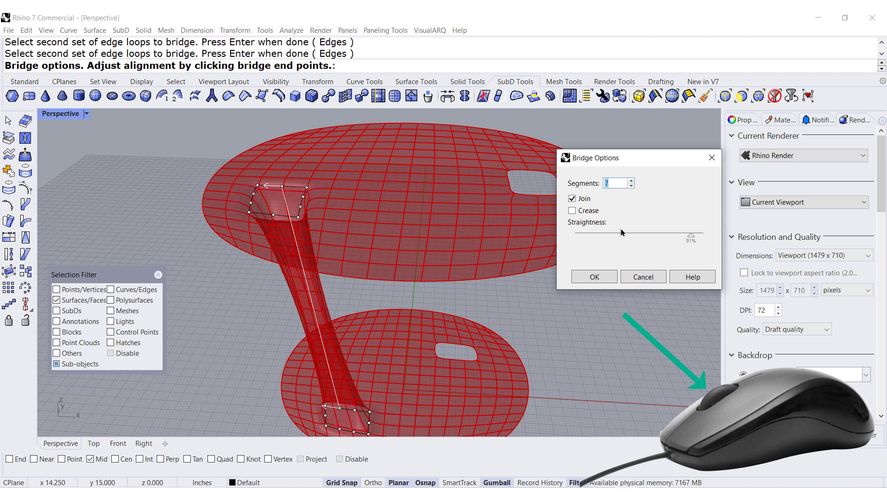
click(593, 276)
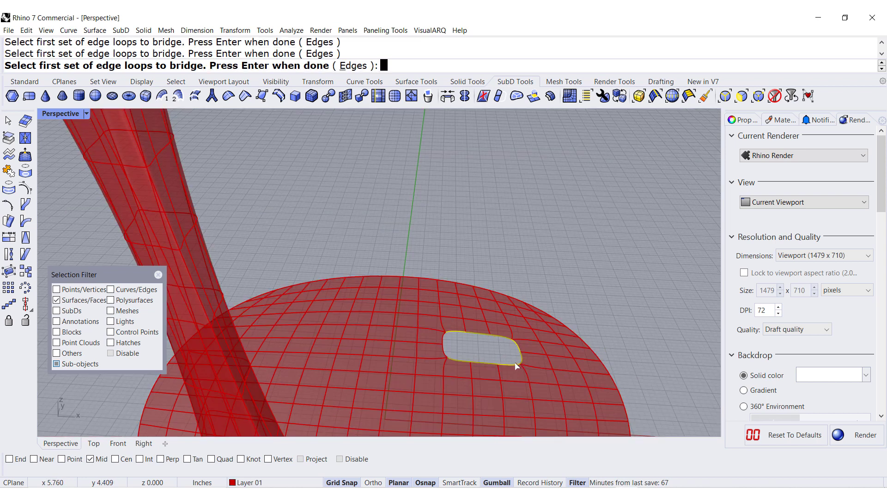
mouse_move(457, 347)
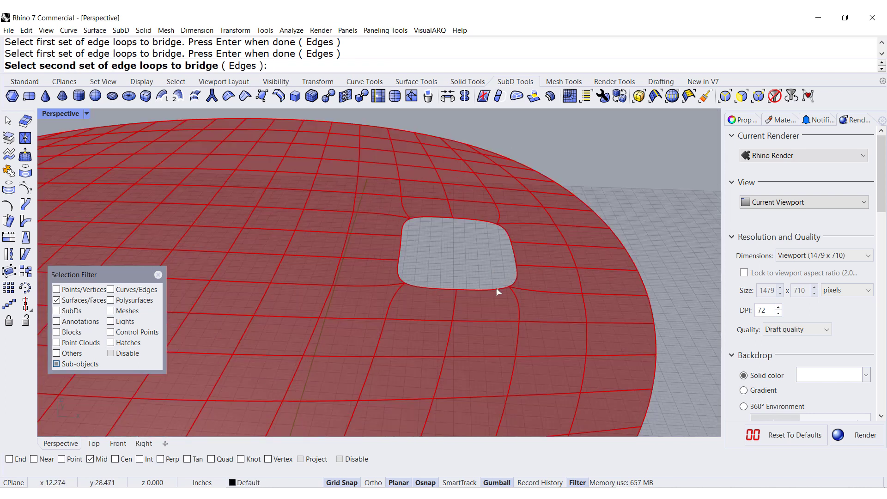
Step: Bridge the remaining hole pair into a second 7-segment leg and fit the table in view
click(399, 272)
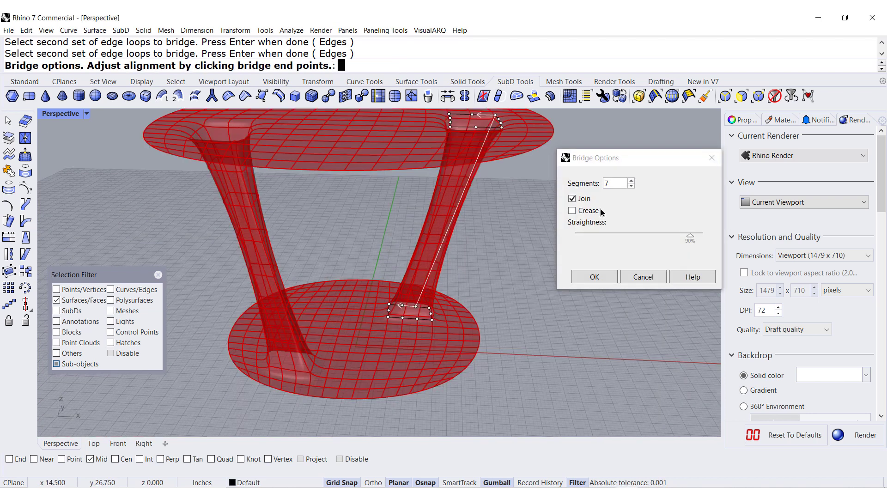
click(594, 276)
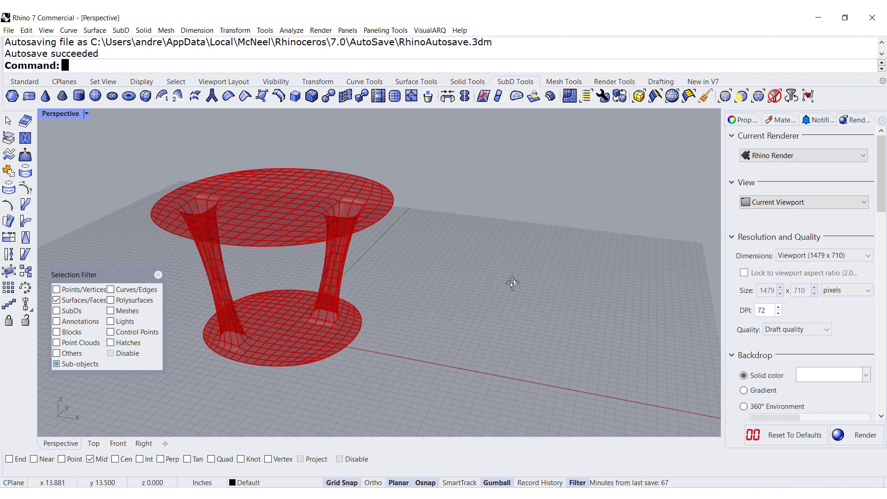
click(24, 81)
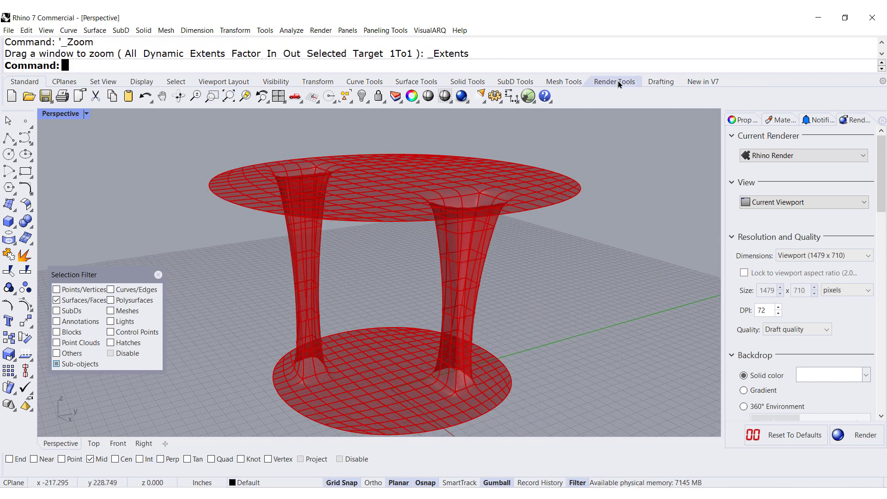
Step: Delete a face on each leg and bridge the openings into a diagonal cross-brace
click(515, 82)
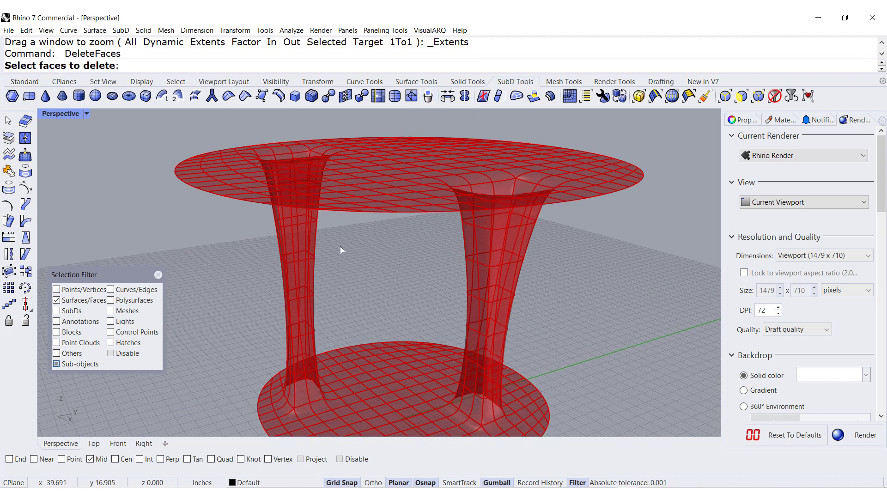
click(310, 238)
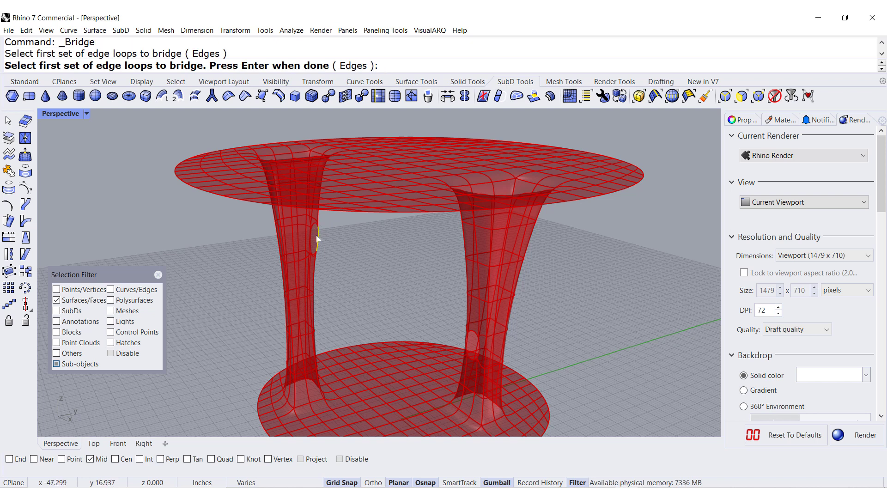
click(317, 238)
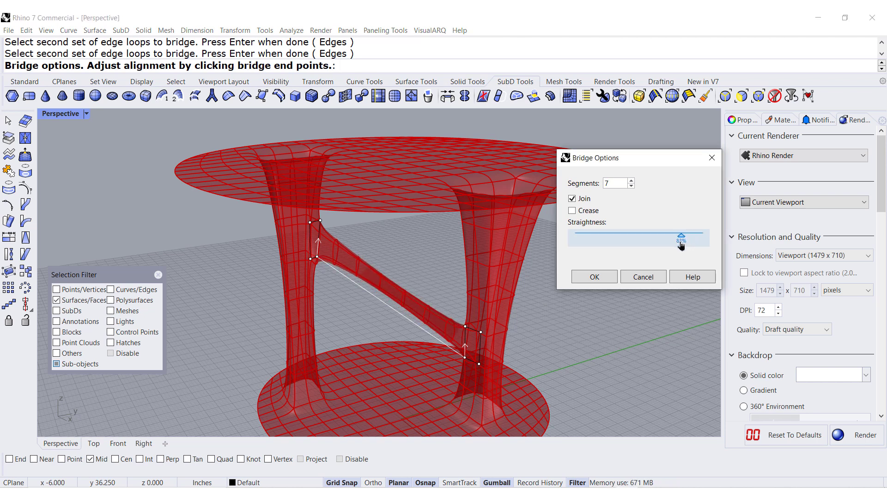
click(594, 277)
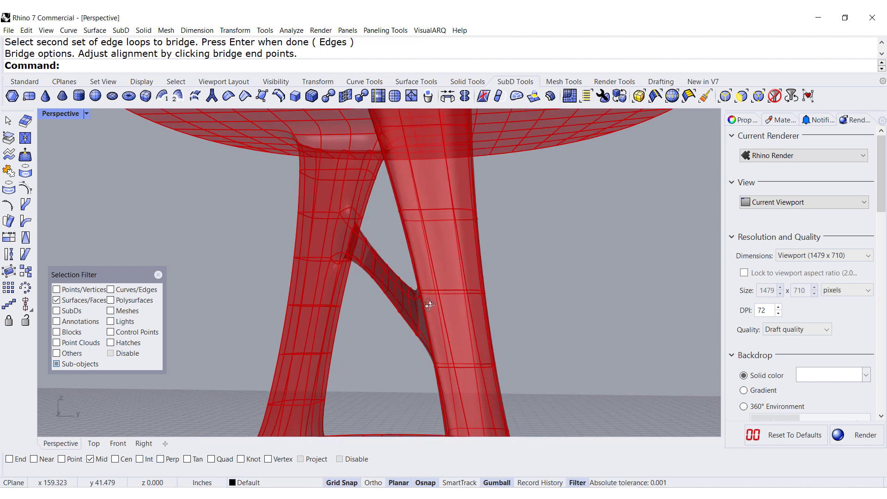
Step: Undo the brace and re-bridge the leg holes with 5 segments for a smoother diagonal
click(24, 81)
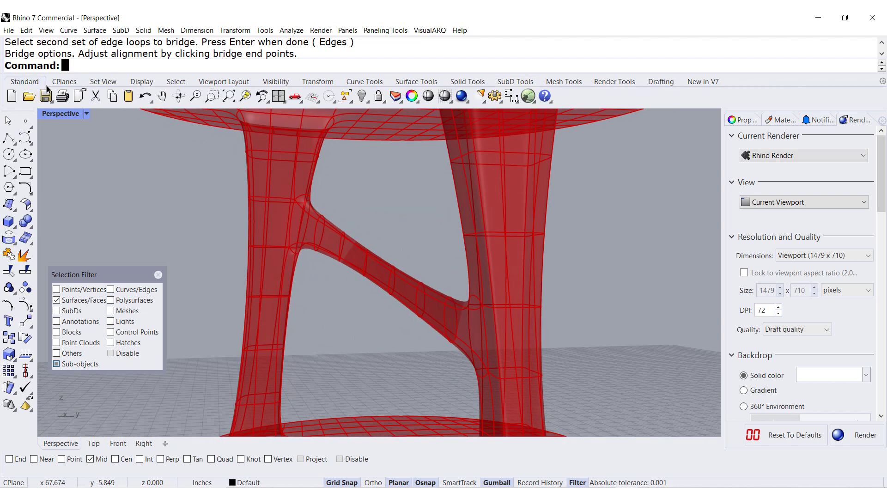
click(145, 96)
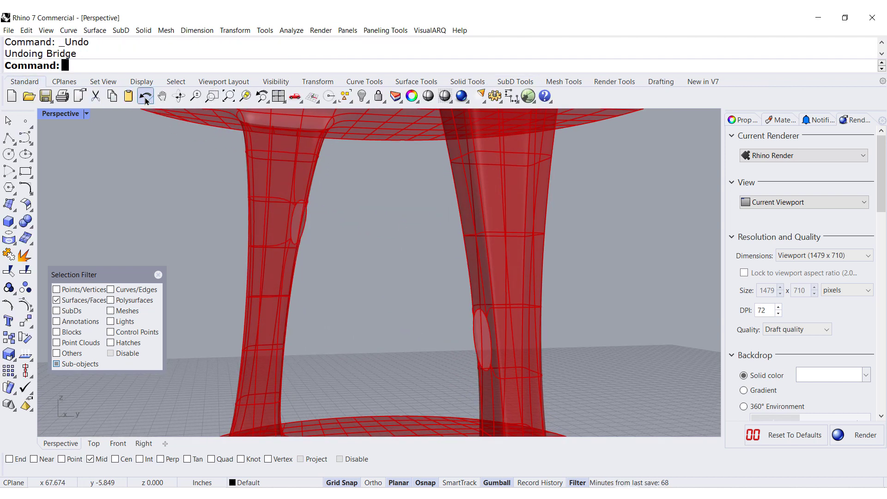
click(515, 82)
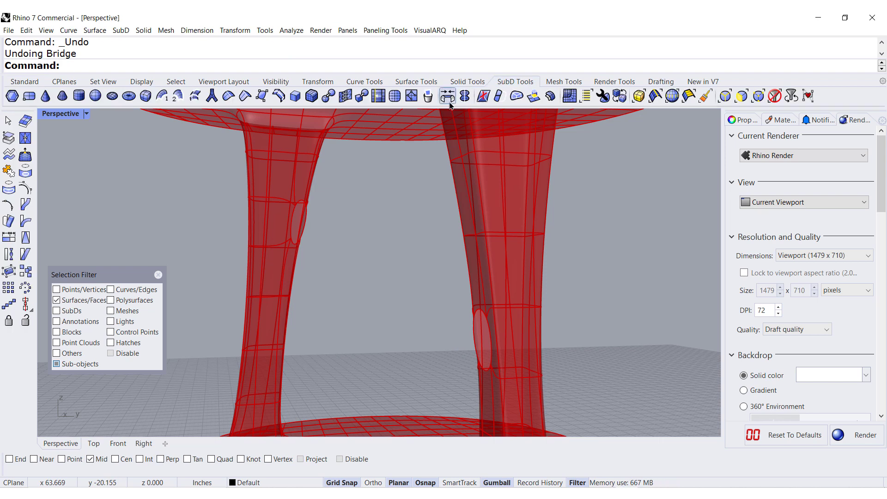
click(447, 95)
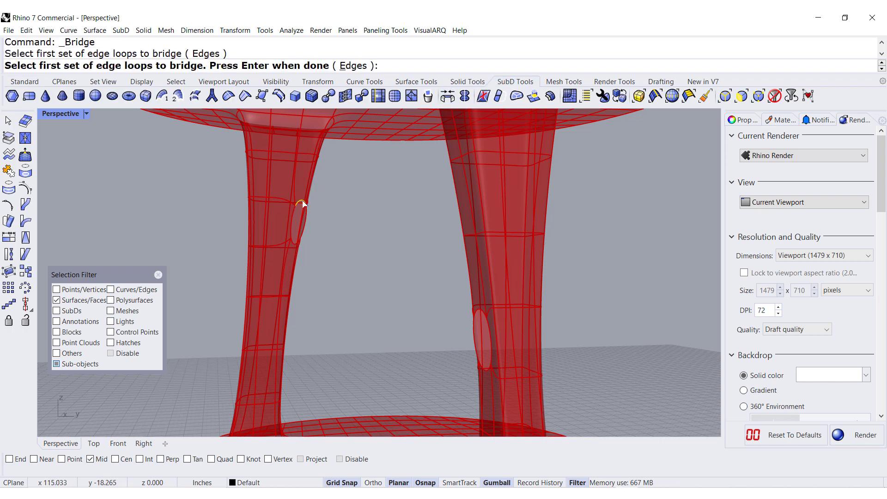
click(299, 220)
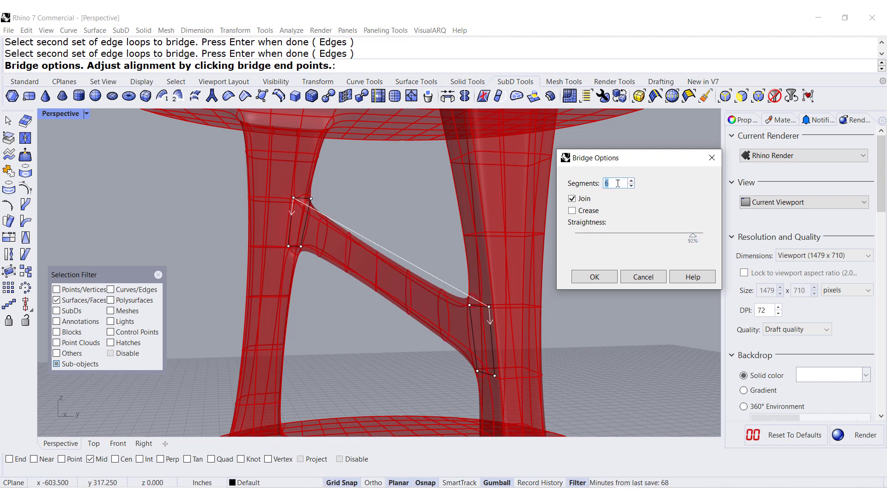
click(631, 180)
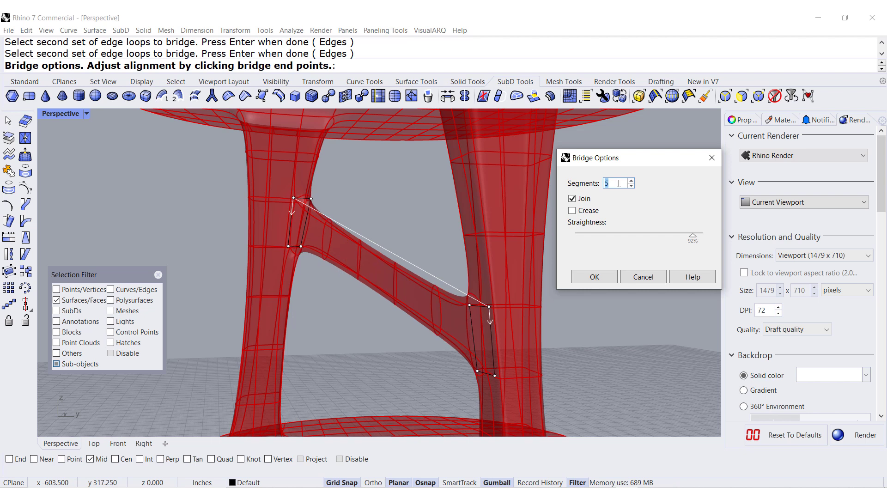
click(593, 276)
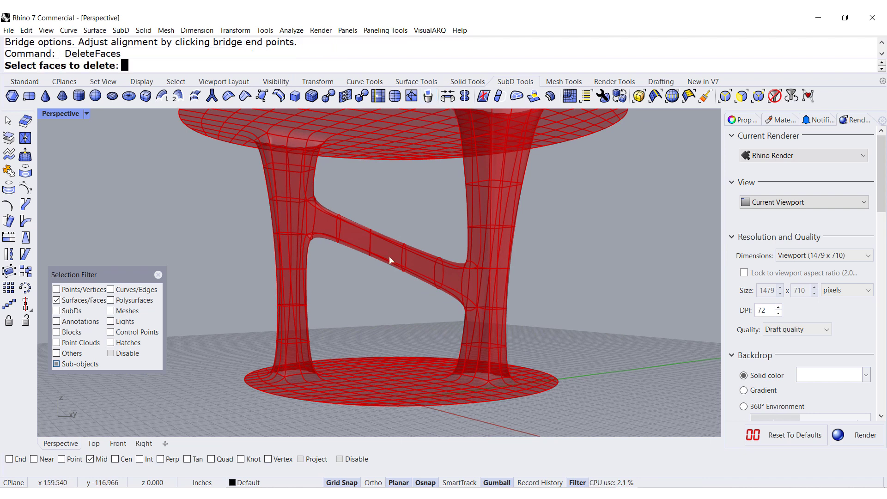
mouse_move(359, 255)
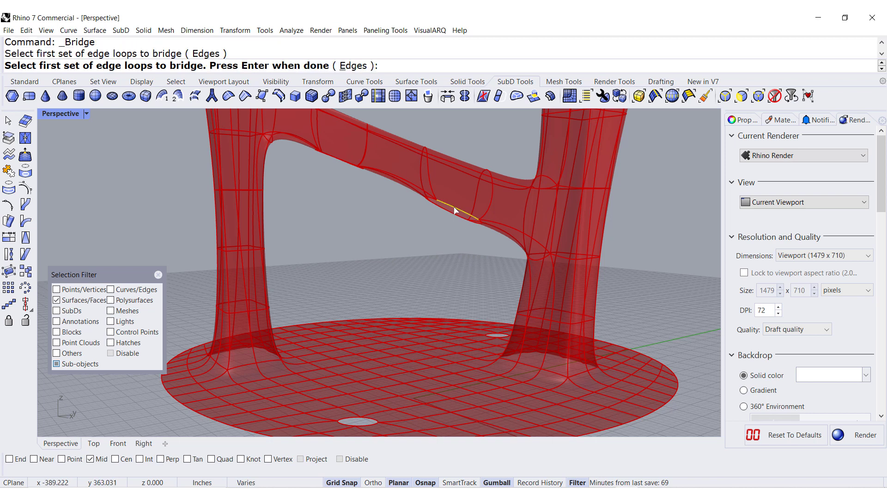
Step: Bridge an edge loop on the cross-brace to the base-disc opening as a first 5-segment strut
click(453, 211)
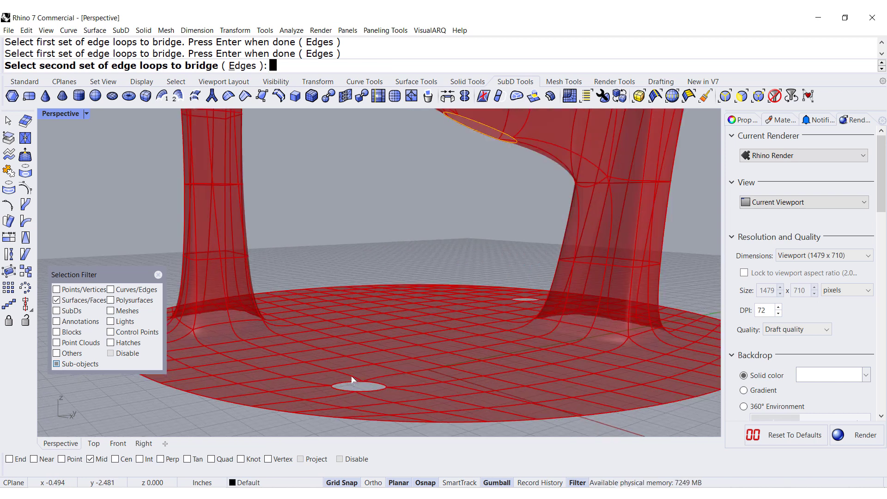
click(359, 386)
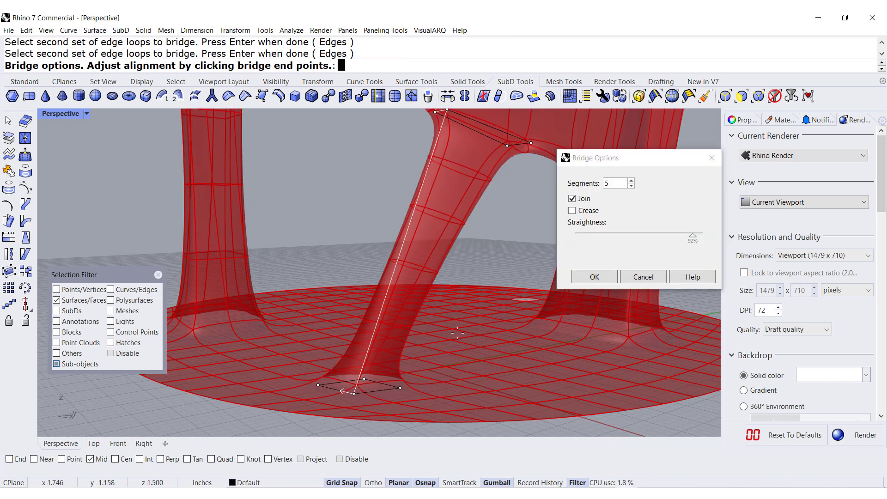
click(593, 277)
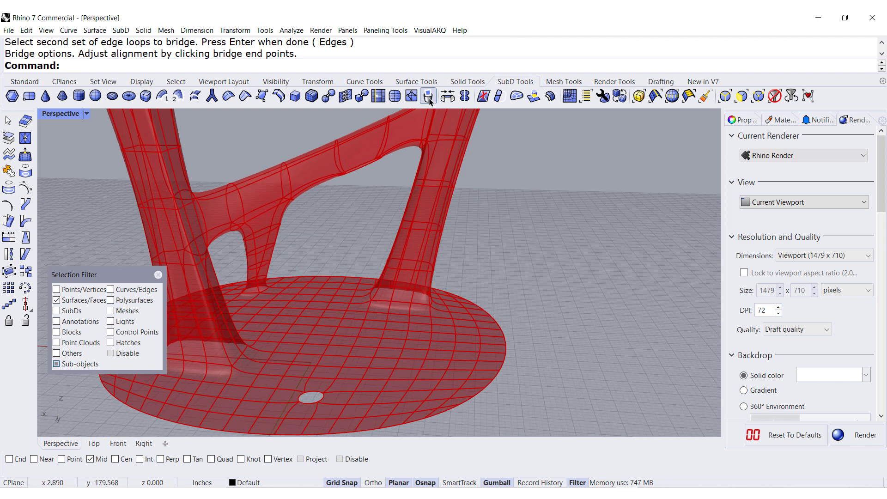
Step: Bridge the first brace's opening to the one near the right leg's foot as a second strut
click(428, 96)
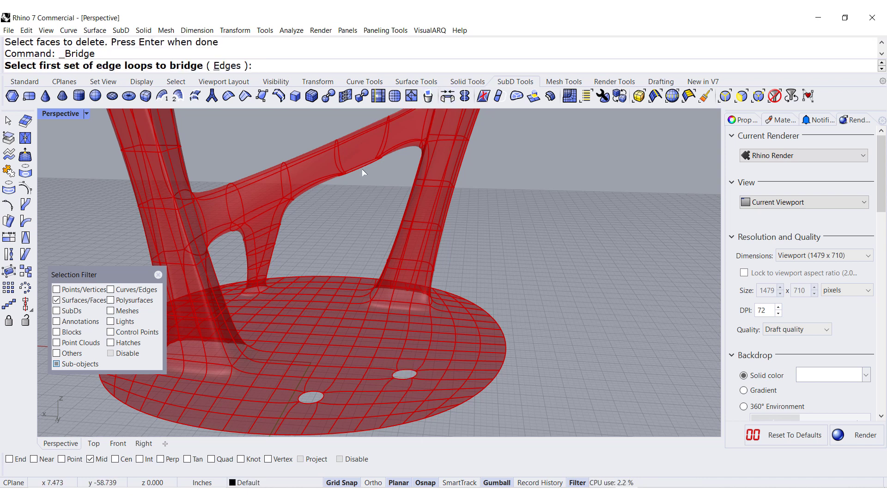
click(361, 168)
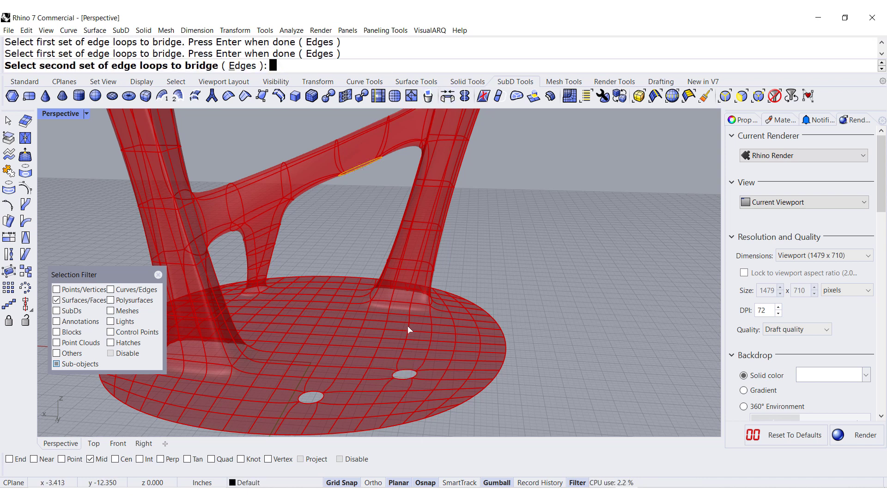
click(403, 374)
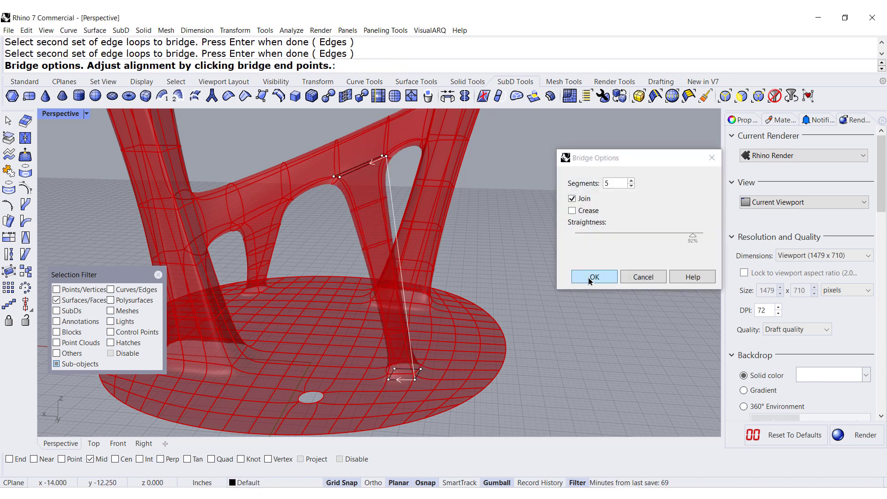
click(593, 276)
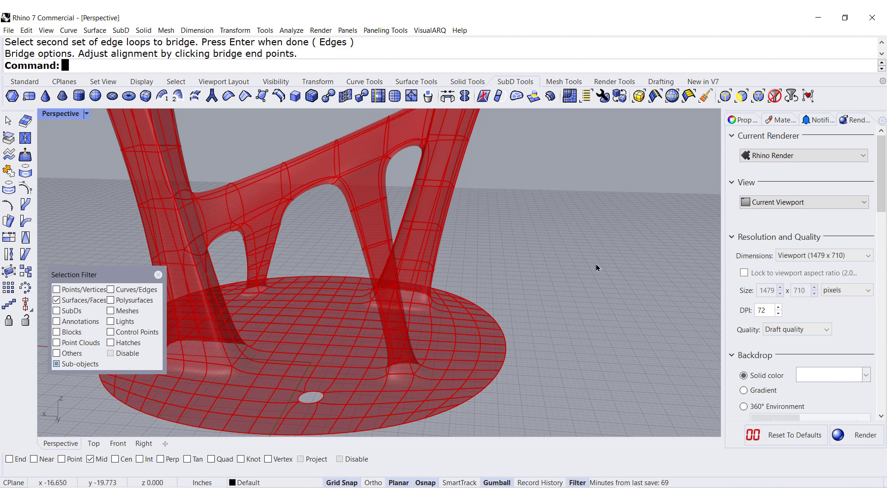
mouse_move(597, 266)
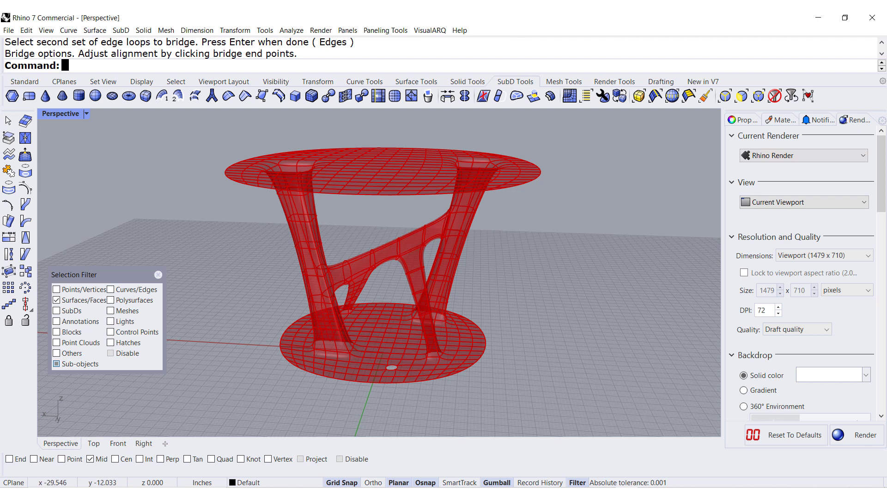
Step: Fill the leftover SubD hole in the base disc
click(158, 275)
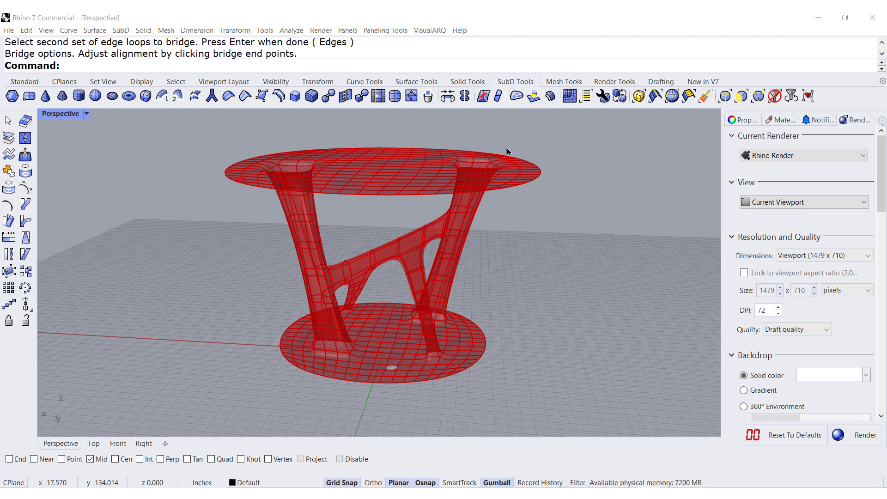
mouse_move(515, 95)
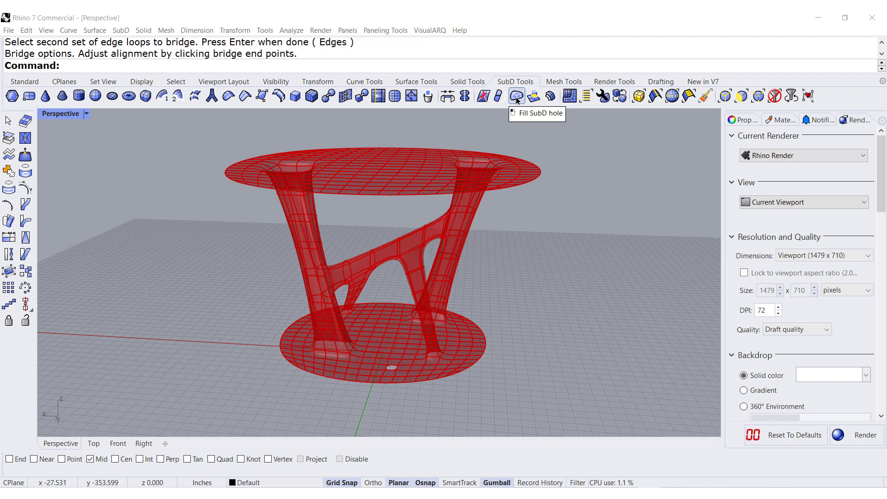
click(515, 95)
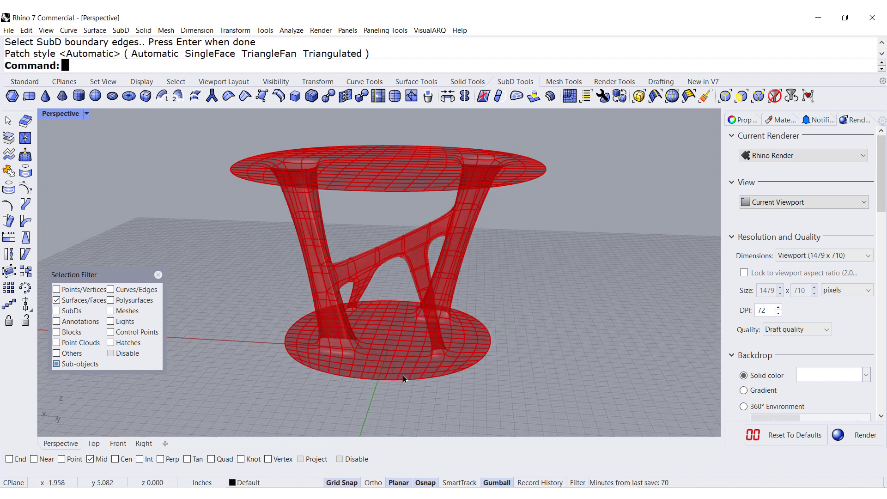
click(24, 81)
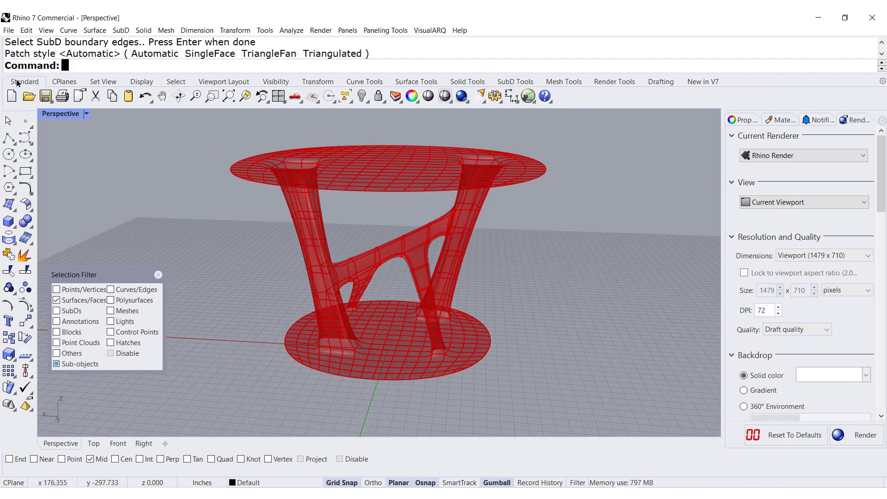
Step: Choose Show Selected from the Hide/Show flyout to bring back the hidden blue discs
click(362, 95)
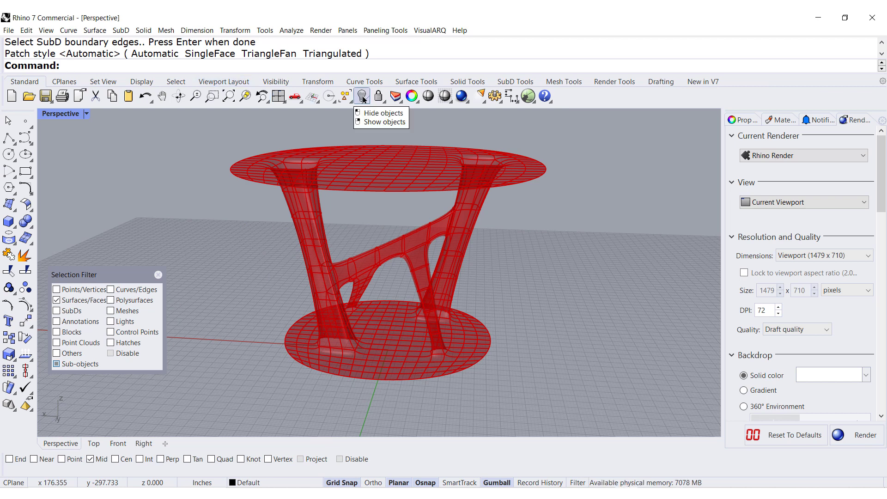
click(362, 95)
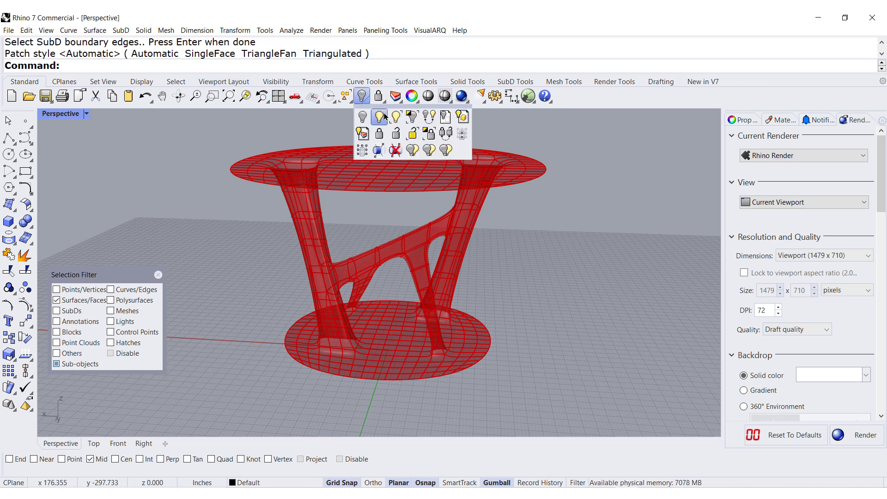
click(379, 117)
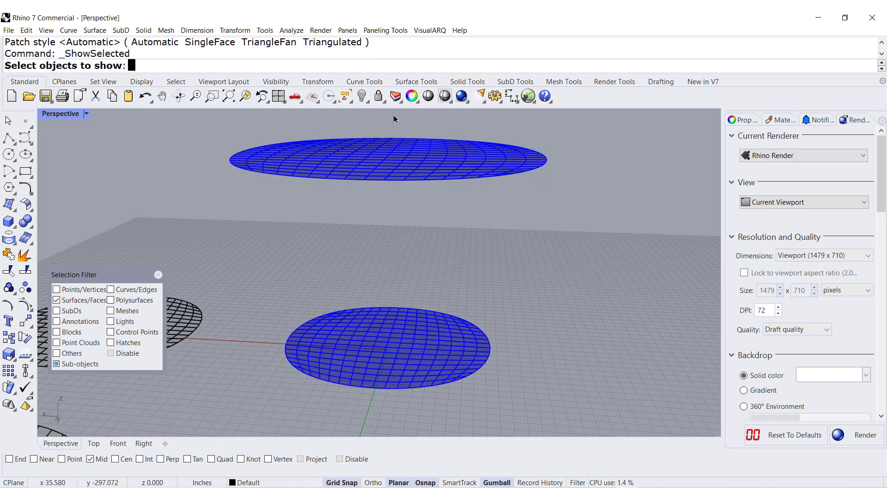
mouse_move(410, 185)
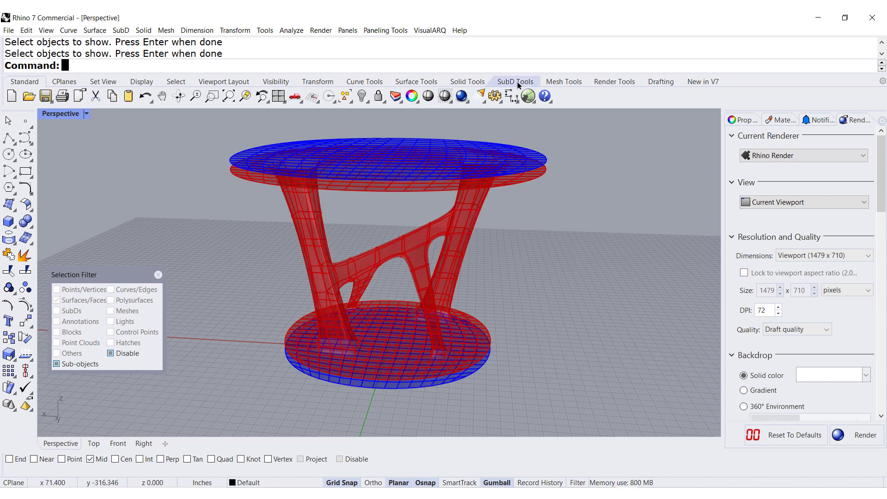
Step: Start a Bridge and pick the tabletop's outer edge loop as the first side
click(515, 81)
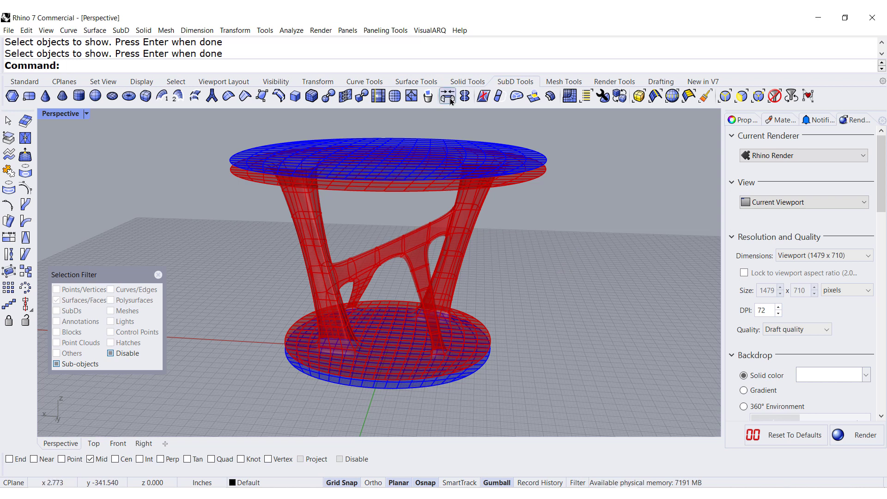
click(447, 96)
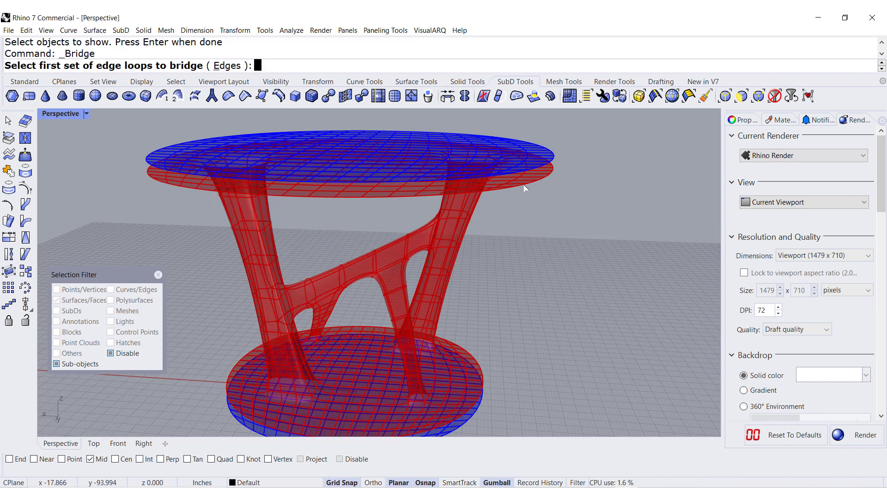
click(238, 189)
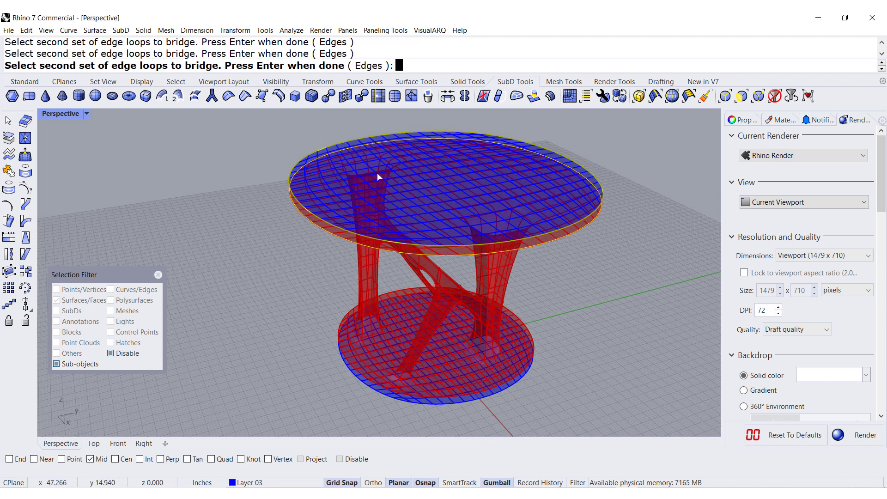
Step: Bridge the tabletop edge to the upper disc with 3 segments, Crease off and 66% straightness
key(Return)
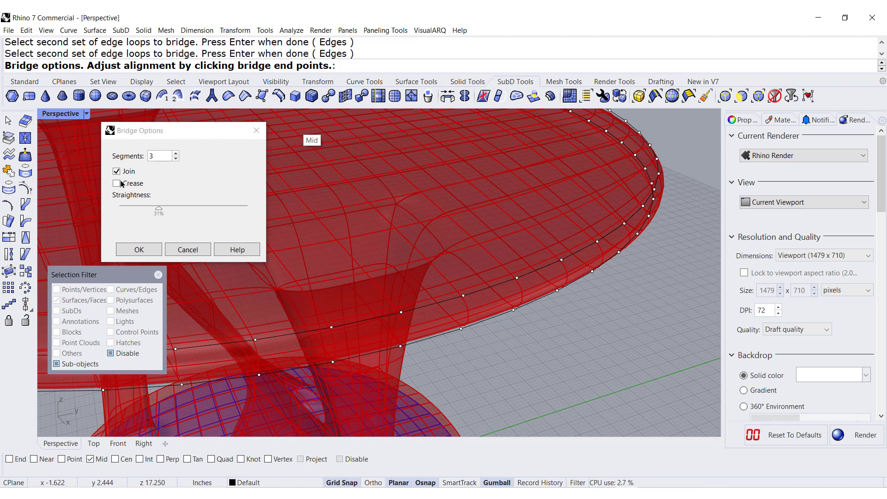
click(116, 183)
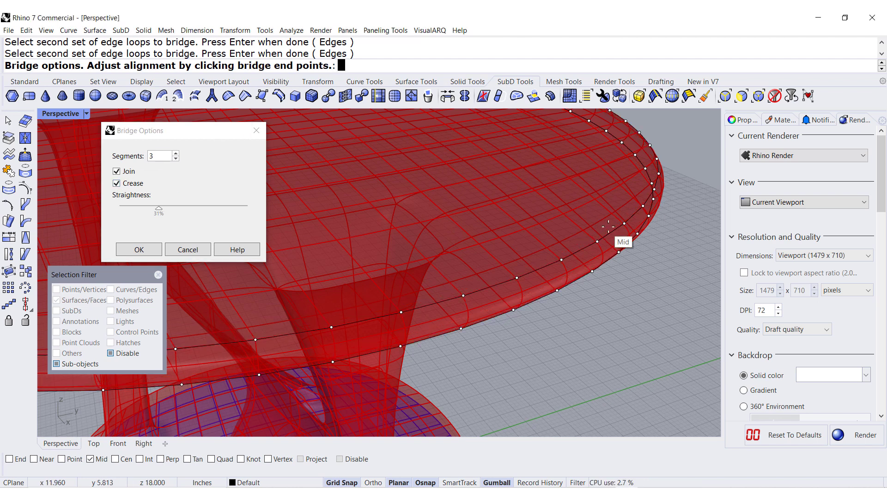
triple_click(158, 155)
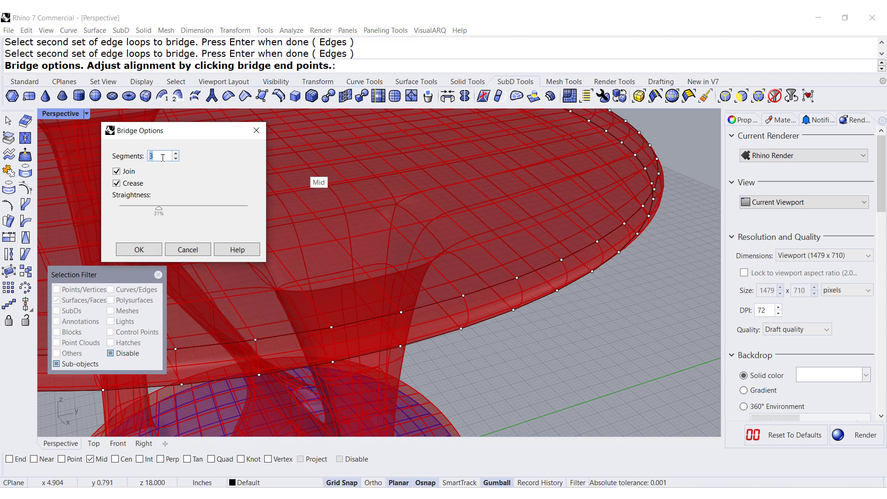
click(175, 158)
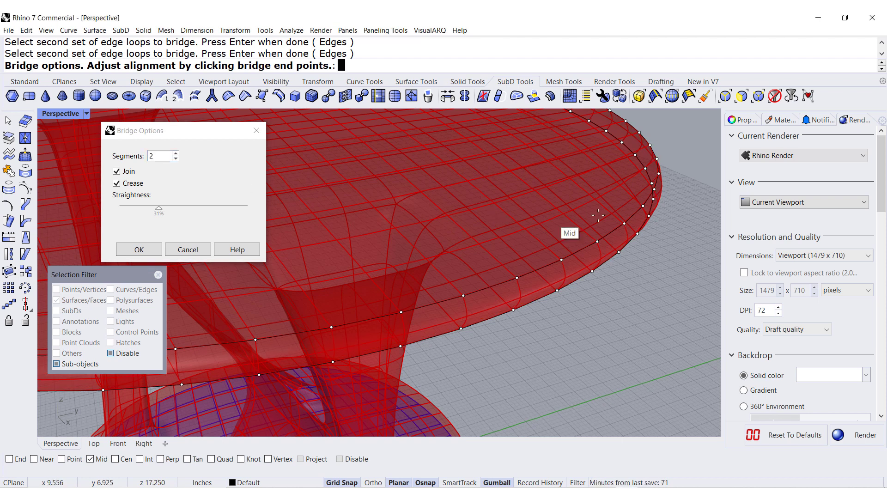
mouse_move(243, 224)
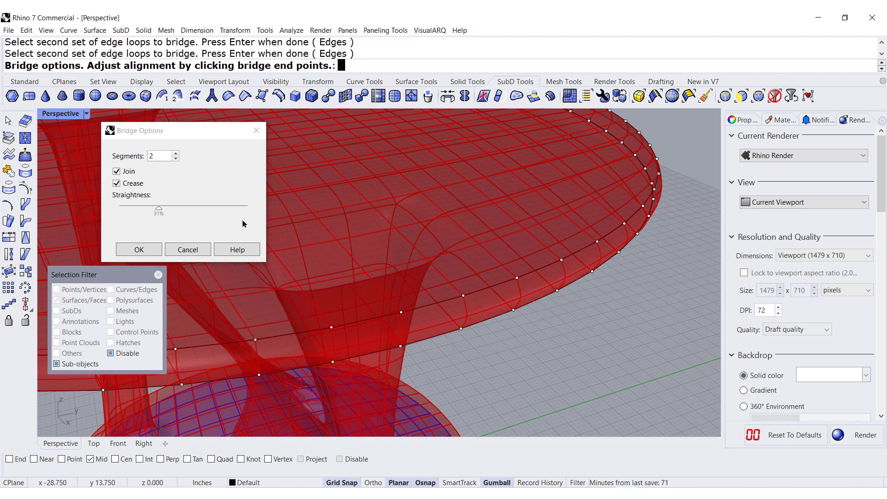
drag(160, 208, 246, 208)
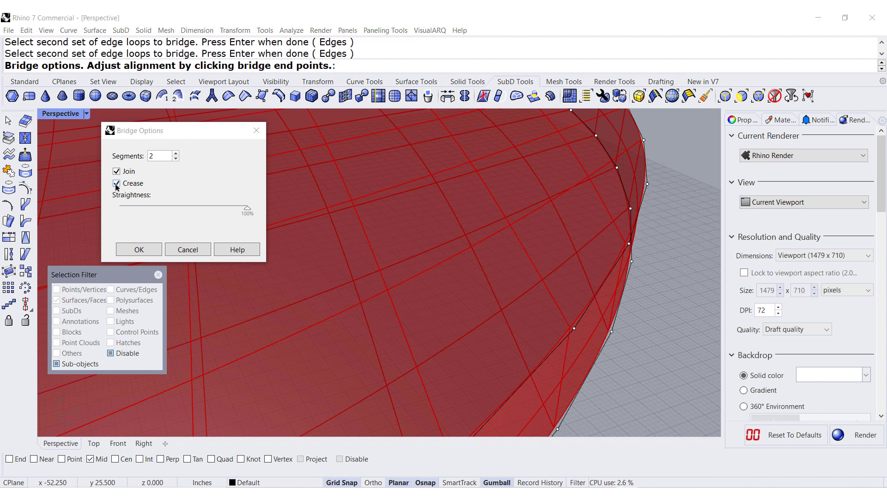
click(117, 183)
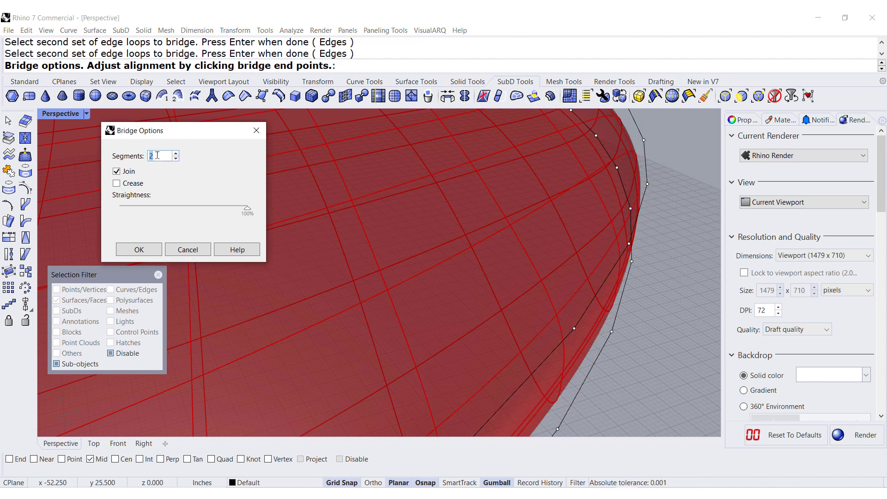
click(174, 152)
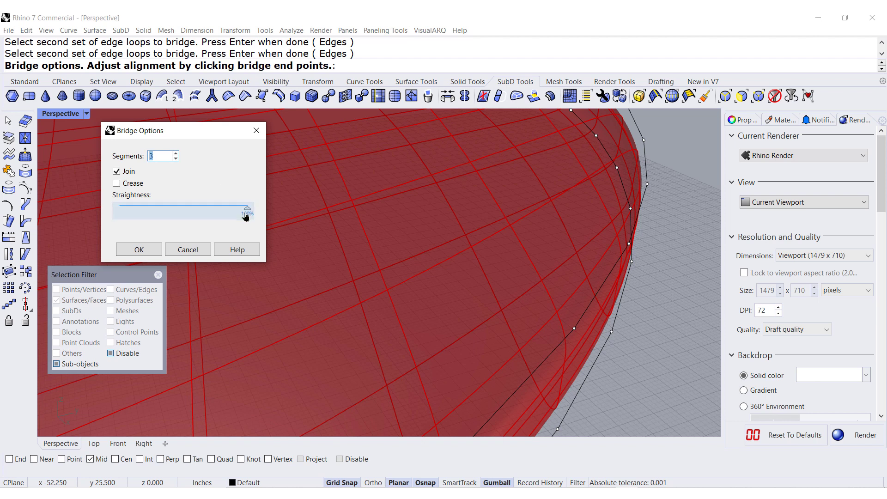
drag(246, 210, 220, 210)
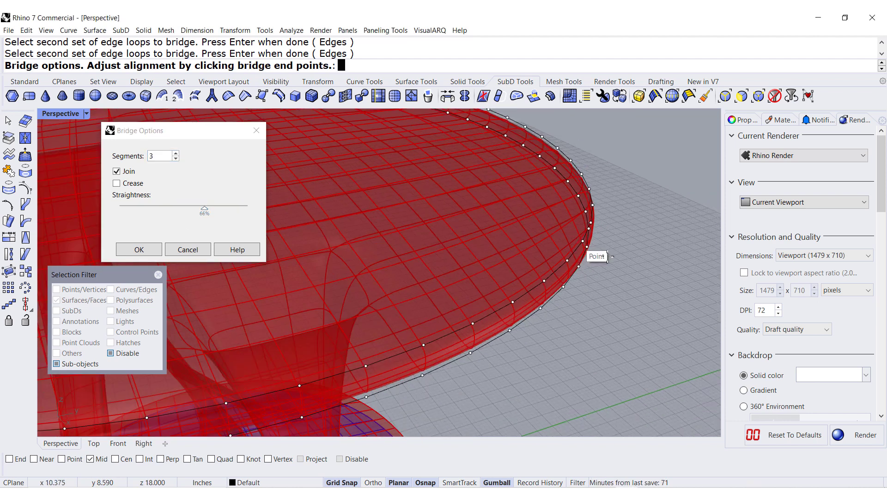
click(137, 250)
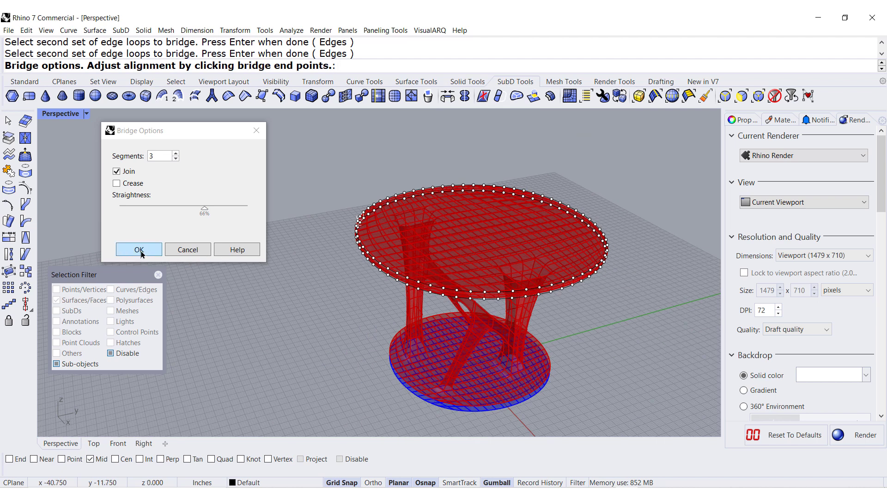
click(138, 249)
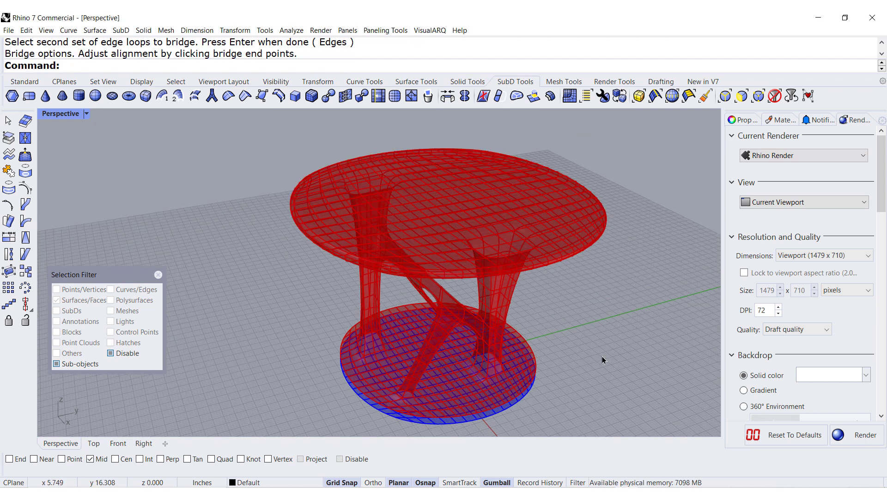